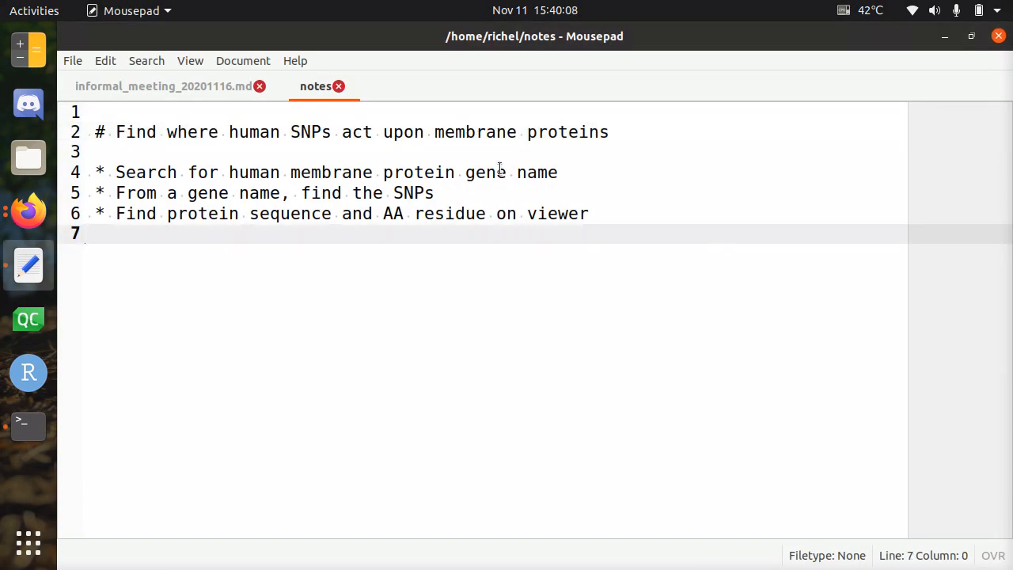
# Step: Highlight the second step in the notes and move on to the third step
pyautogui.click(115, 132)
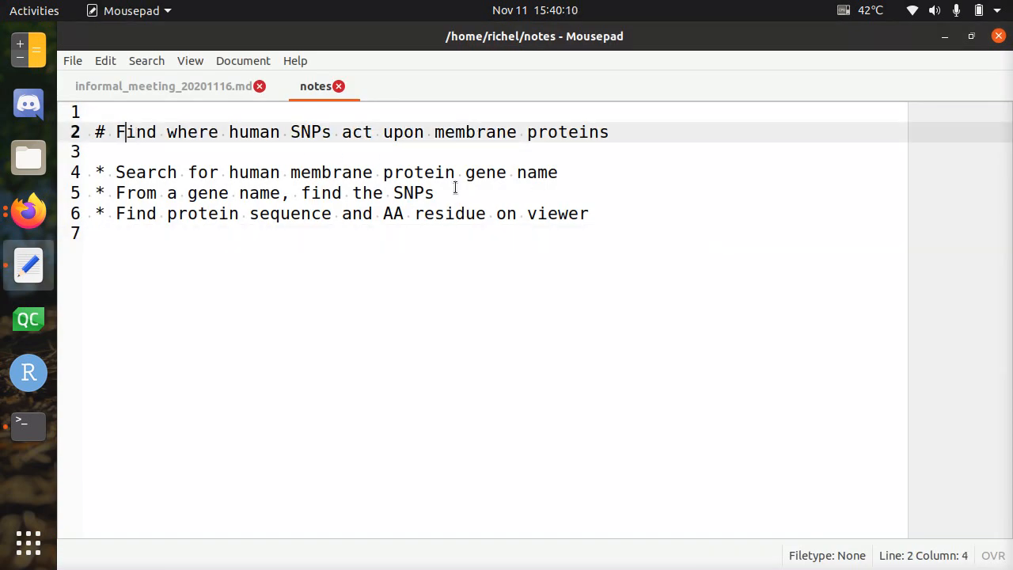
pyautogui.moveTo(115, 132); pyautogui.dragTo(371, 132)
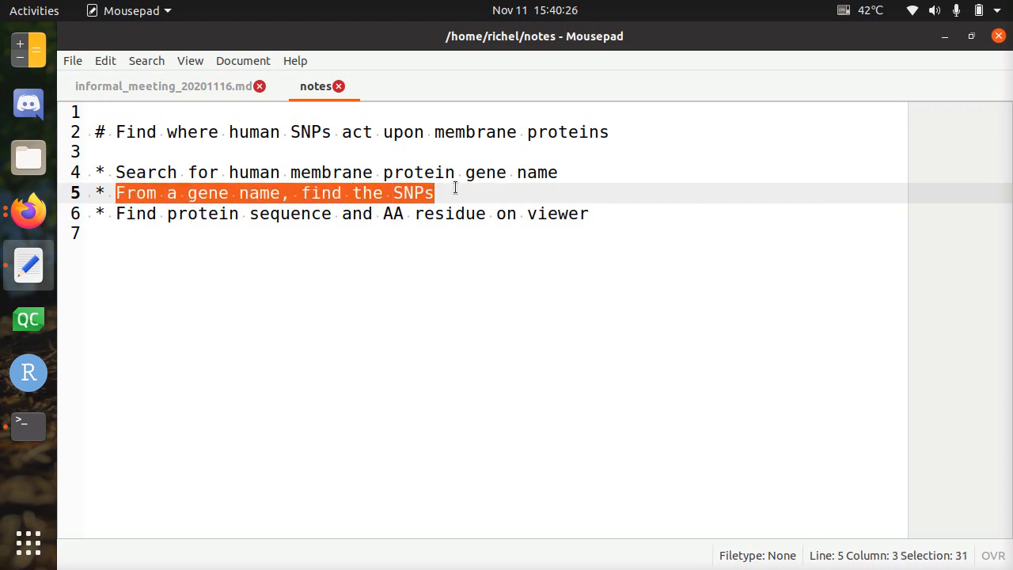
pyautogui.click(430, 213)
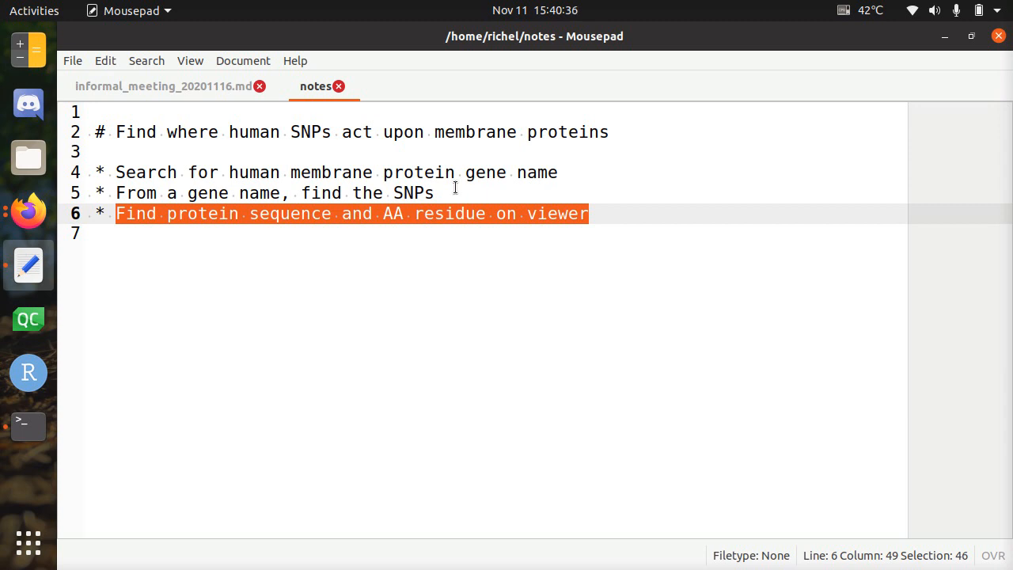
pyautogui.moveTo(406, 245)
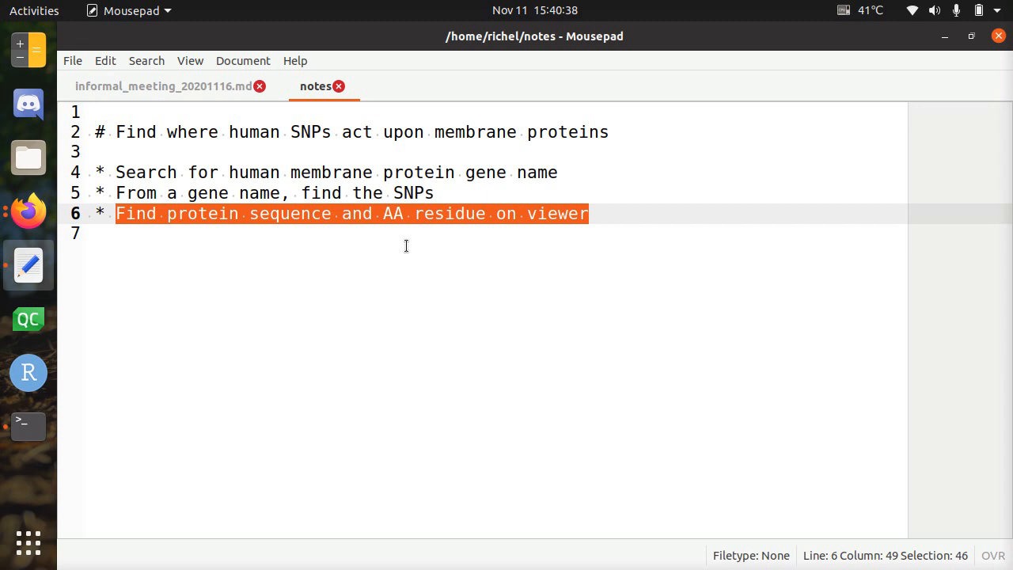
pyautogui.moveTo(507, 235)
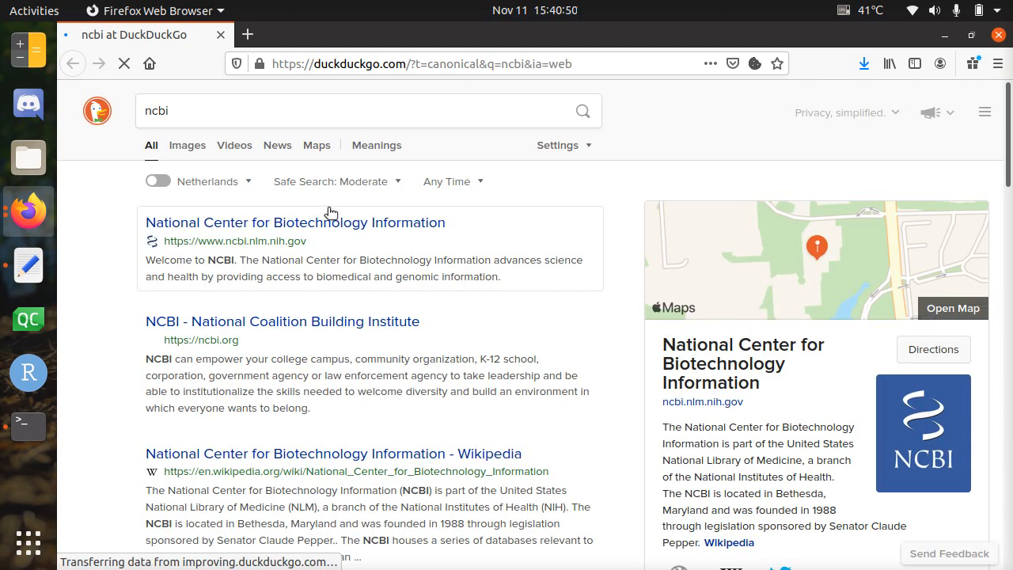
# Step: From the NCBI home page, search the Gene database for 'membrane protein'
pyautogui.click(294, 222)
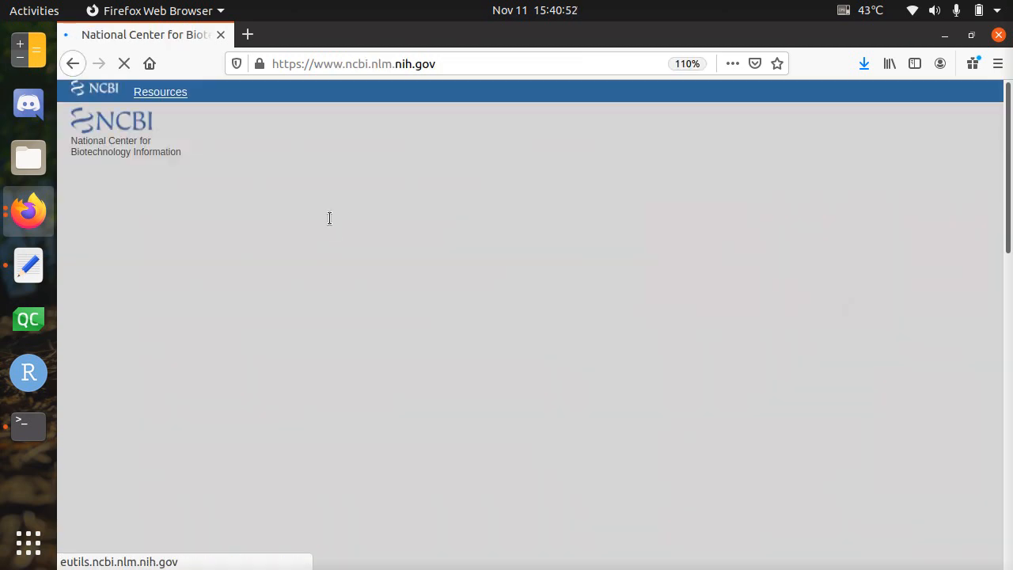
pyautogui.click(260, 125)
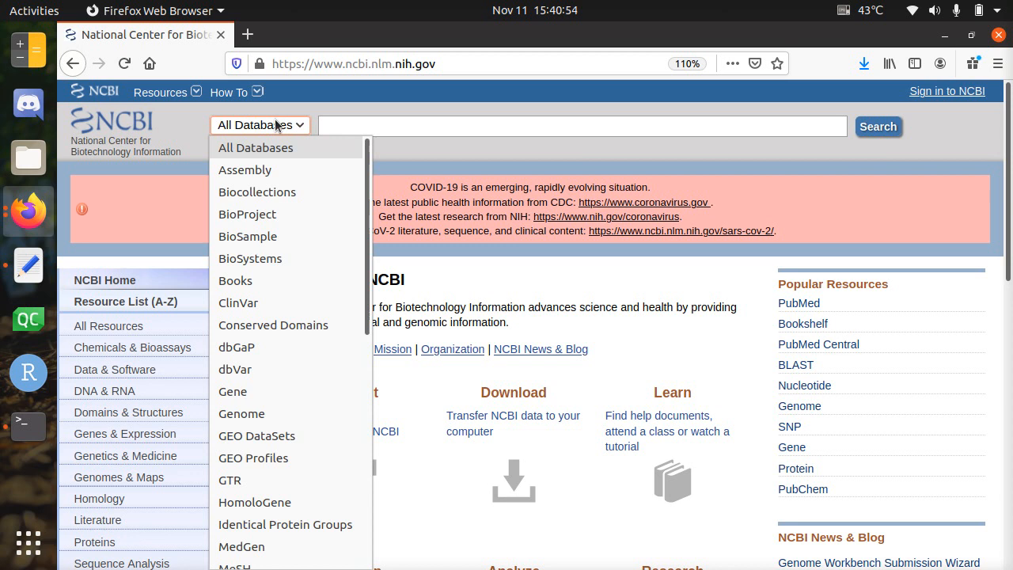
pyautogui.moveTo(232, 391)
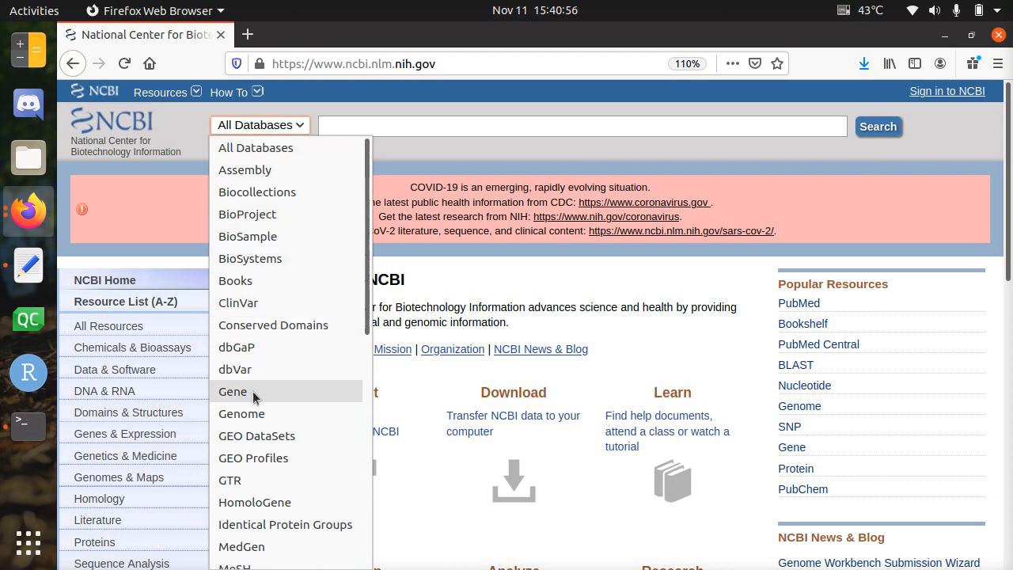
pyautogui.click(232, 391)
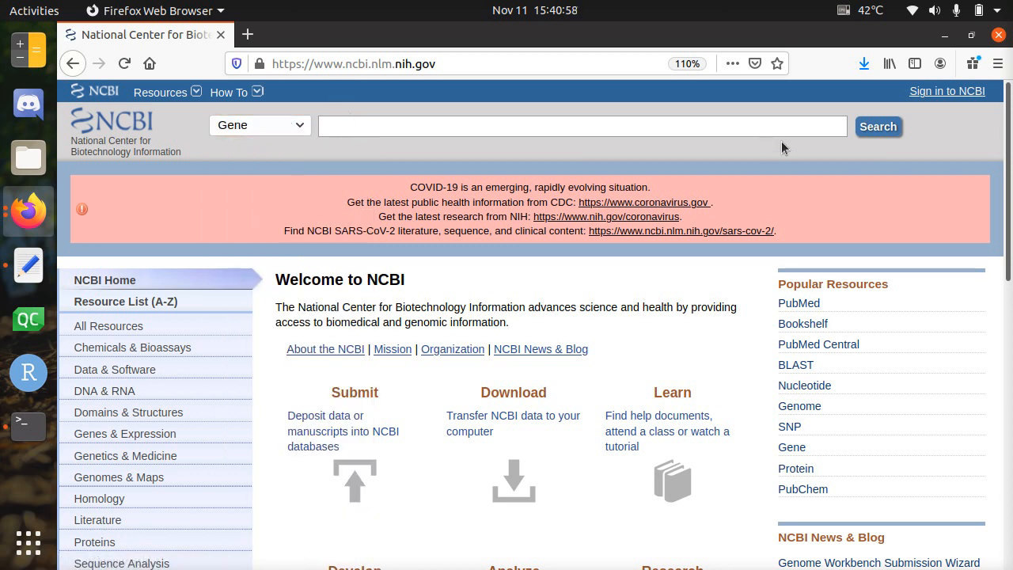
pyautogui.moveTo(198, 128)
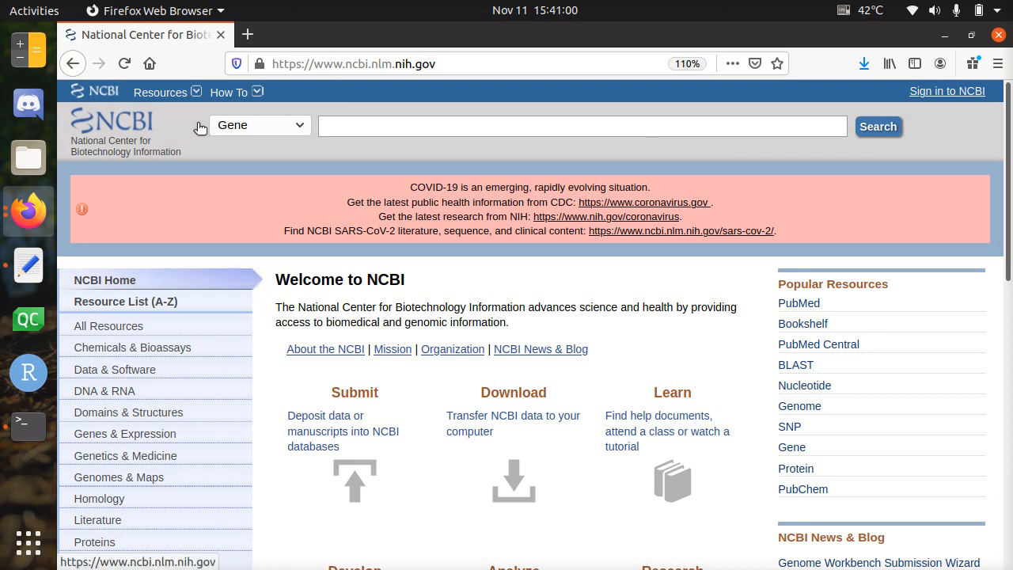
pyautogui.click(581, 126)
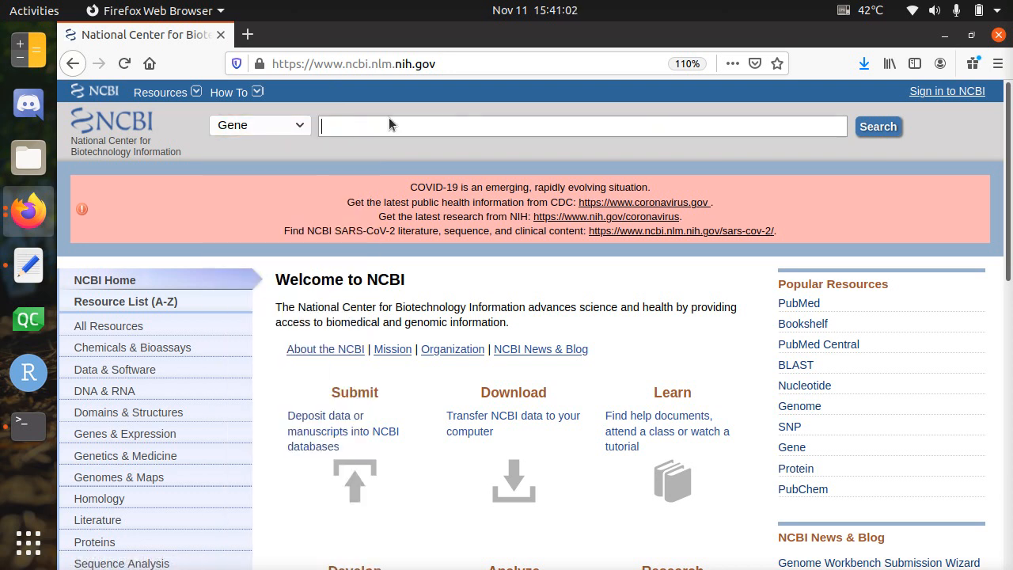
pyautogui.write('membrane protein')
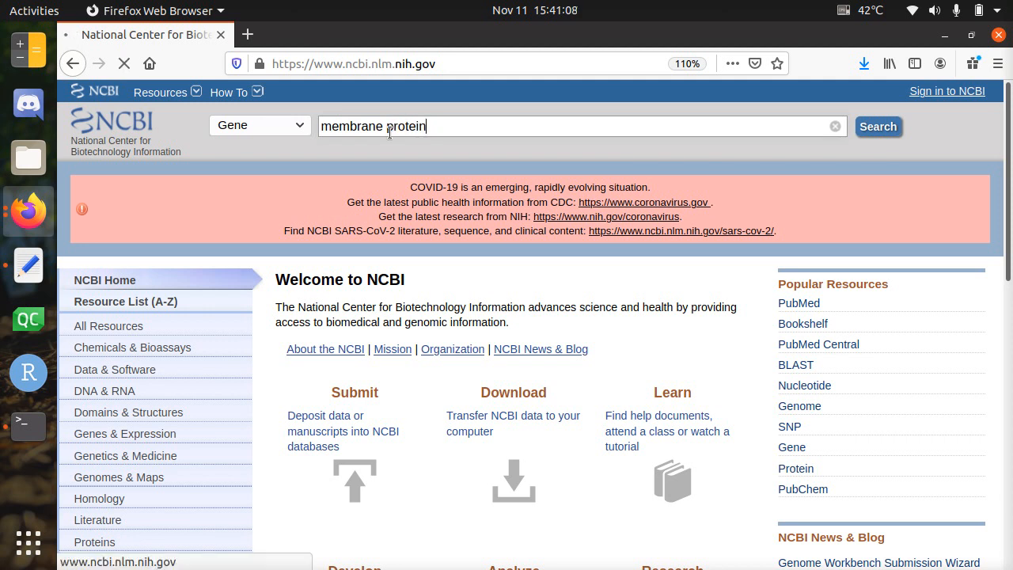
pyautogui.click(877, 126)
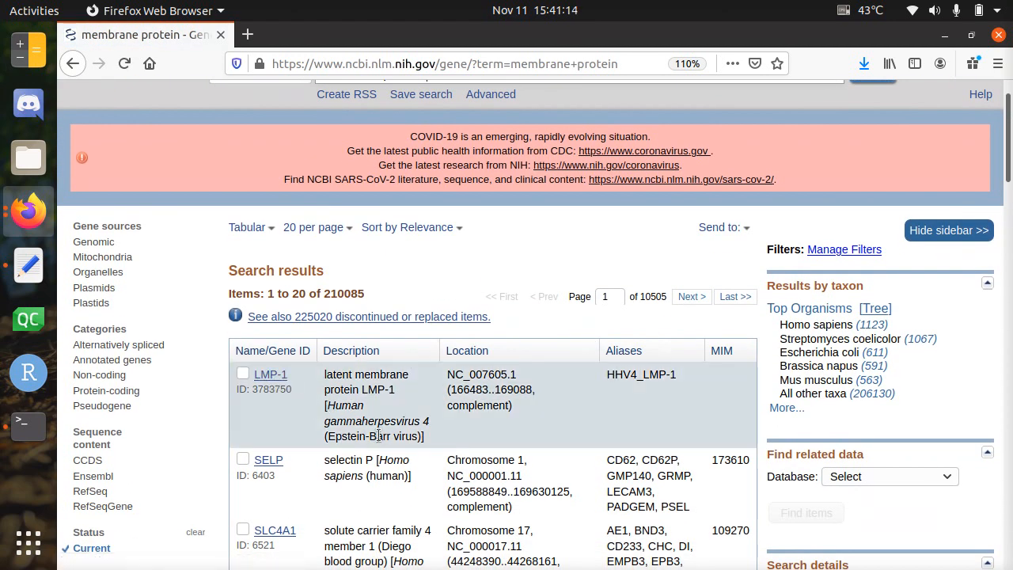
pyautogui.scroll(3)
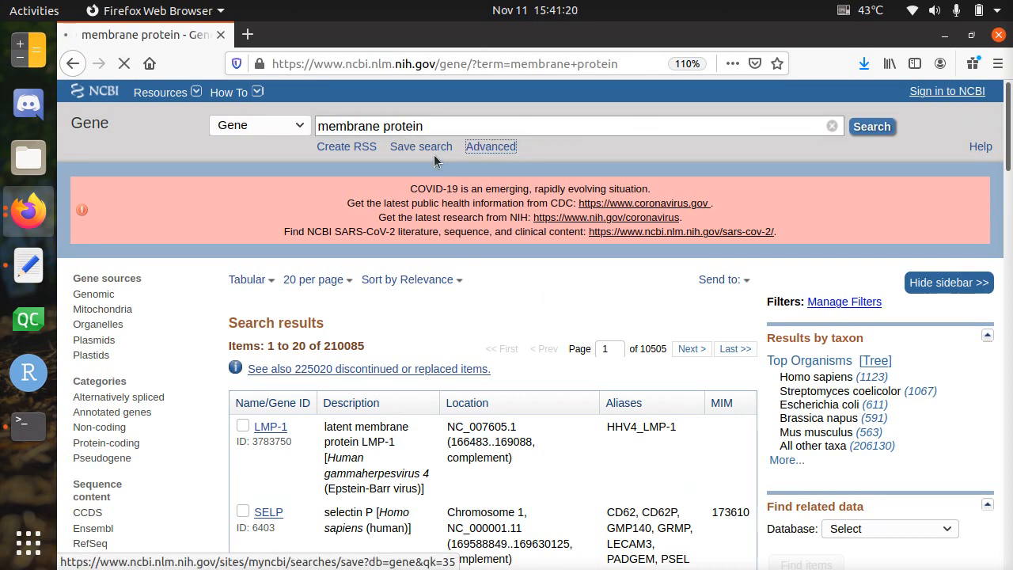
# Step: Build an advanced Gene query for membrane protein restricted to Homo sapiens
pyautogui.click(490, 147)
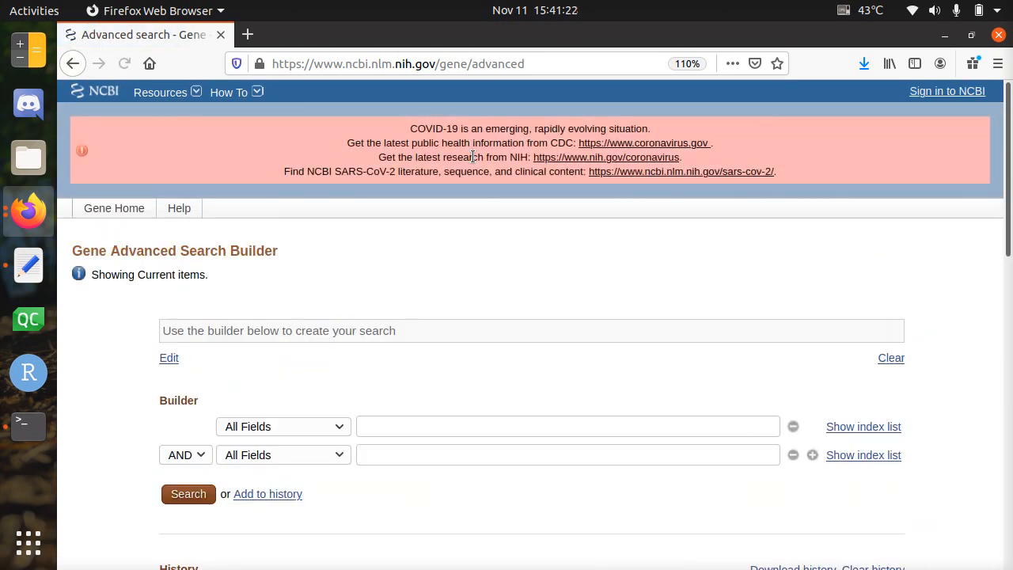
pyautogui.scroll(-3)
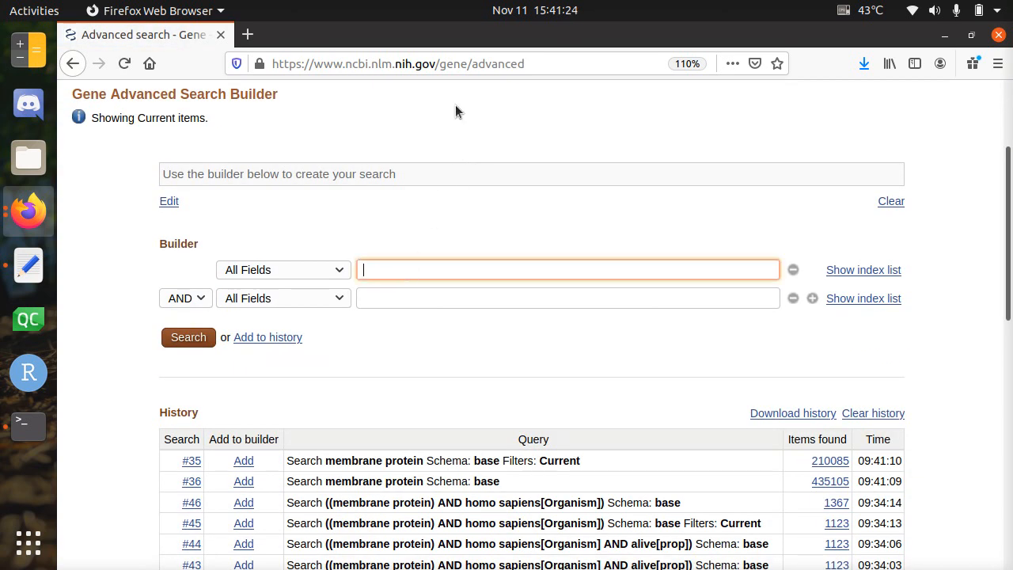
pyautogui.write('memrb')
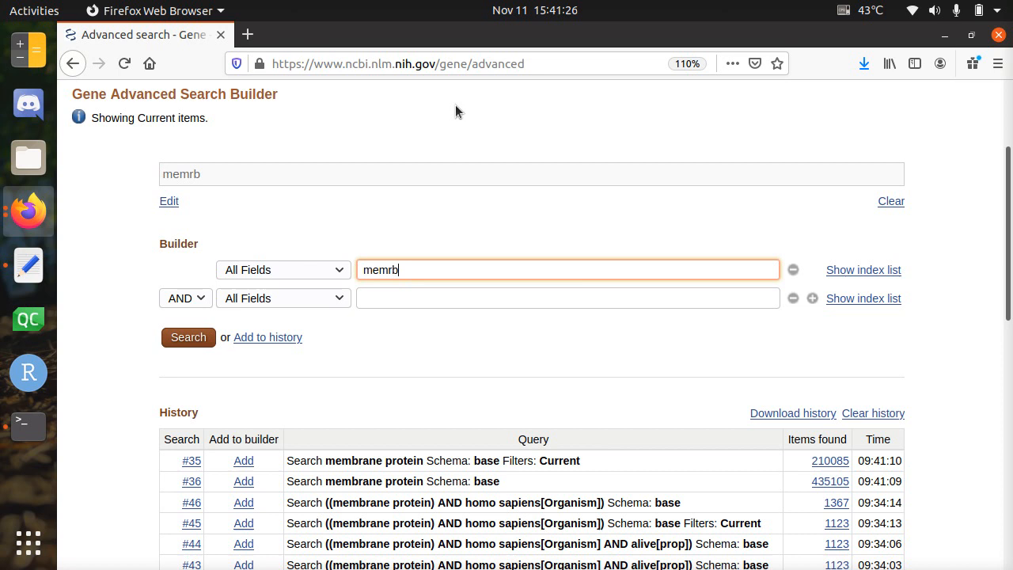
pyautogui.write('membrane pro')
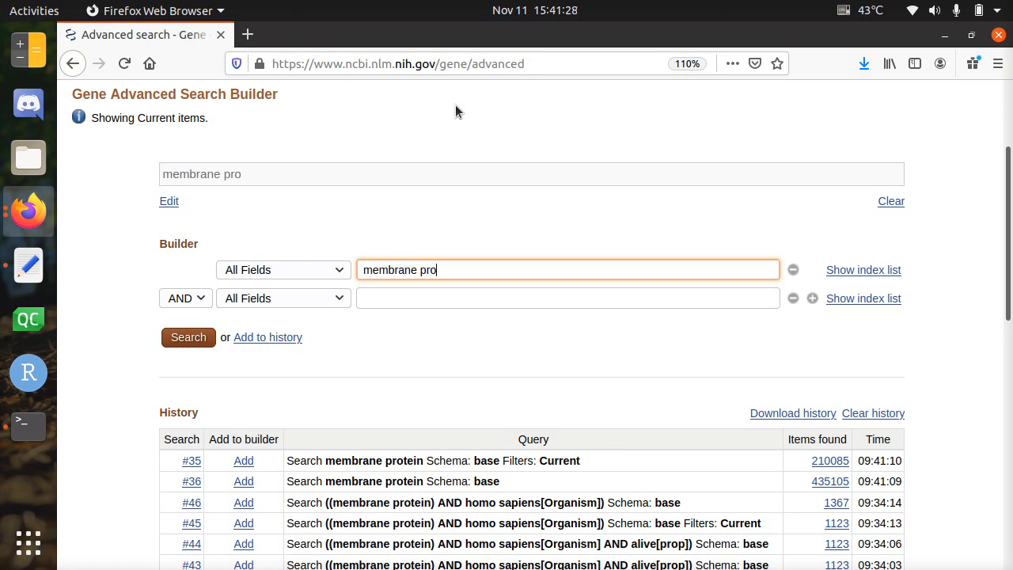
pyautogui.write('tein')
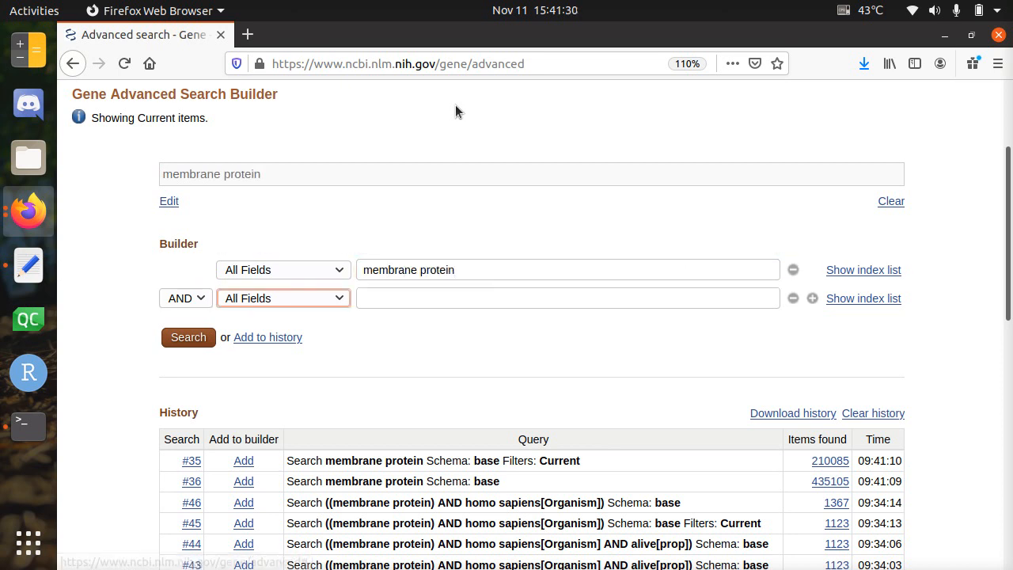
pyautogui.write('h')
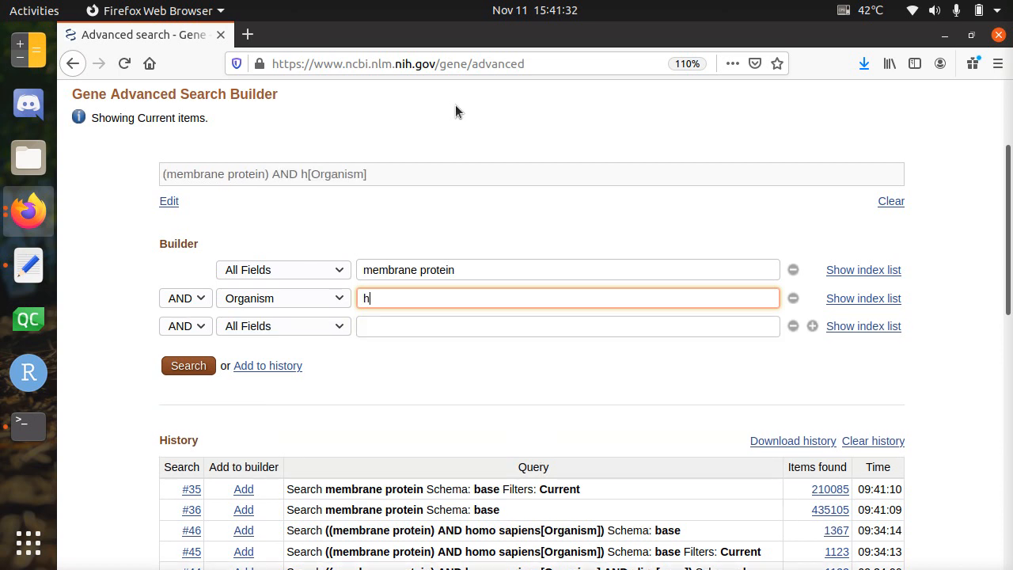
pyautogui.write('omo sp')
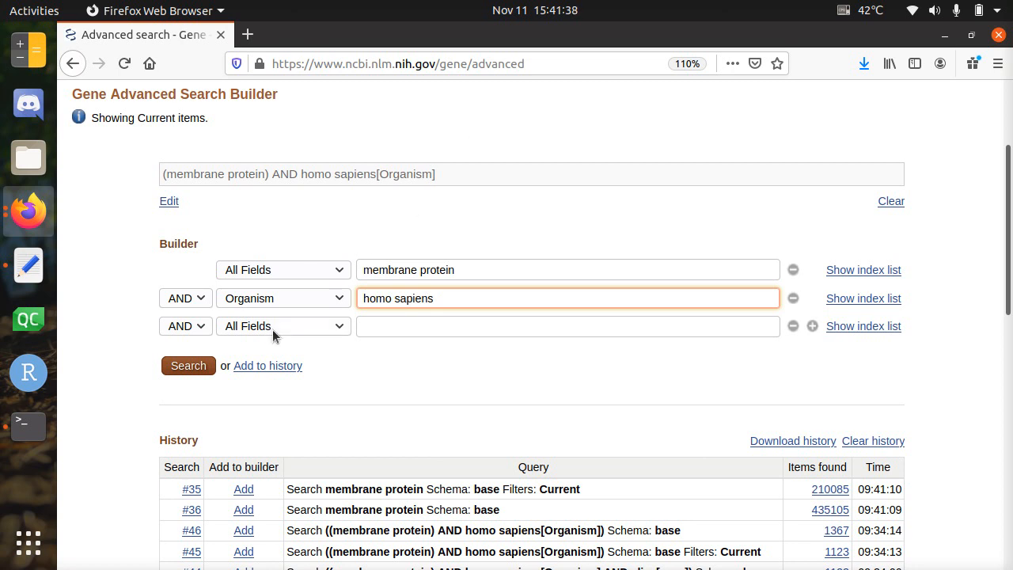
# Step: Run the query and scroll the 1,123 human results with SELP first
pyautogui.click(189, 365)
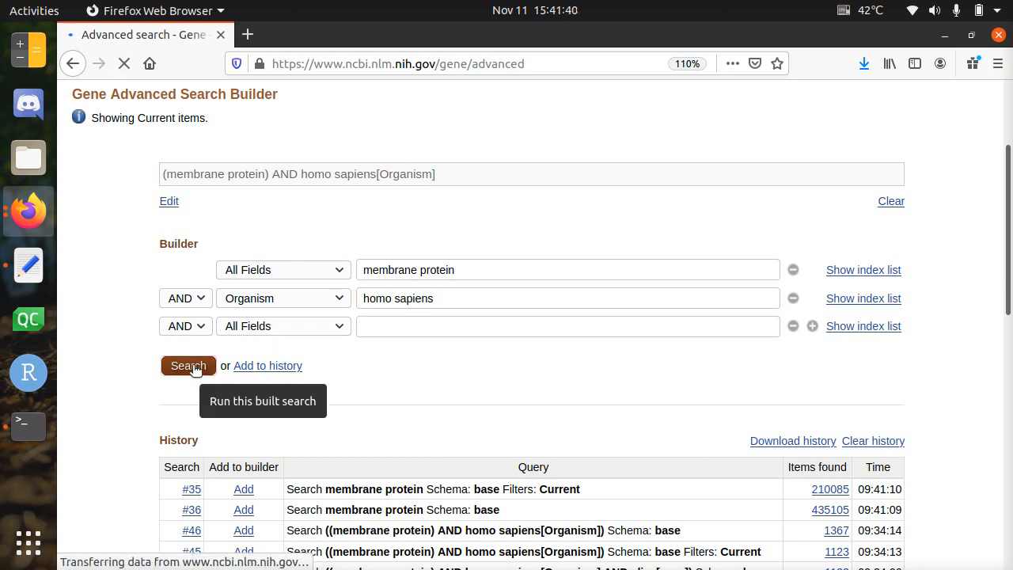
pyautogui.click(188, 366)
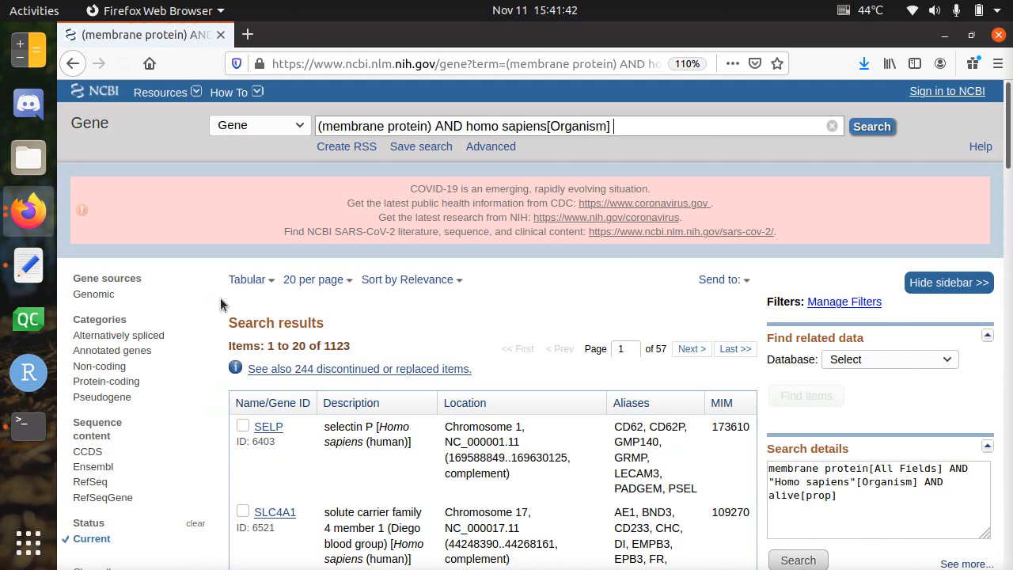
pyautogui.scroll(-3)
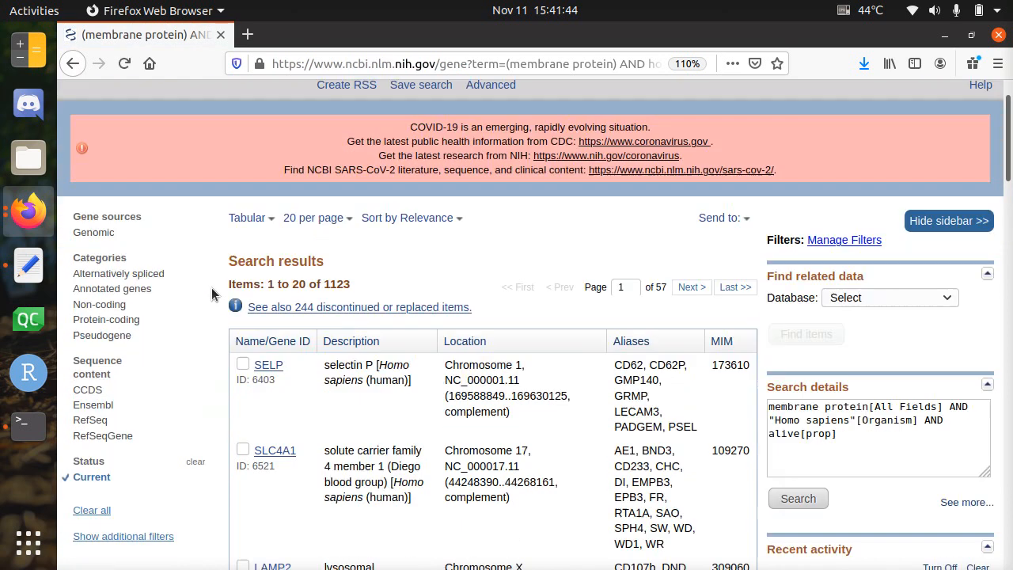
pyautogui.scroll(-3)
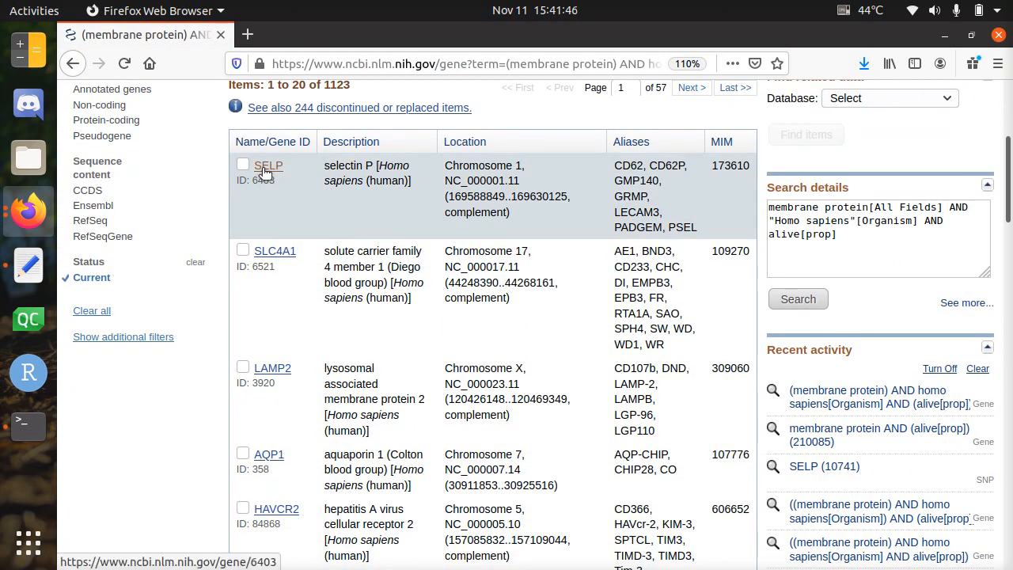
pyautogui.scroll(3)
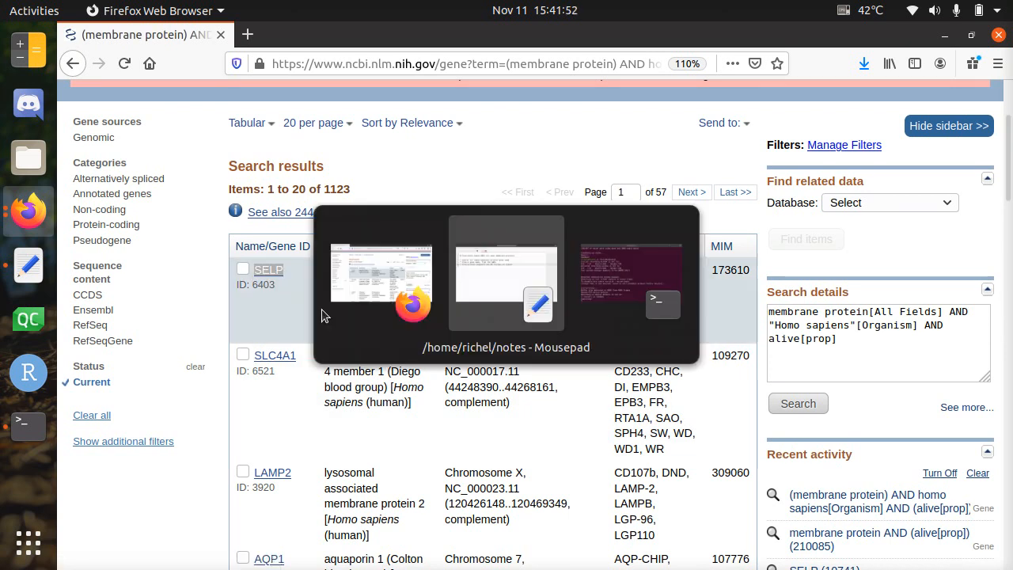
# Step: Switch to the Mousepad notes and revisit the step on finding SNPs from a gene name
pyautogui.click(506, 285)
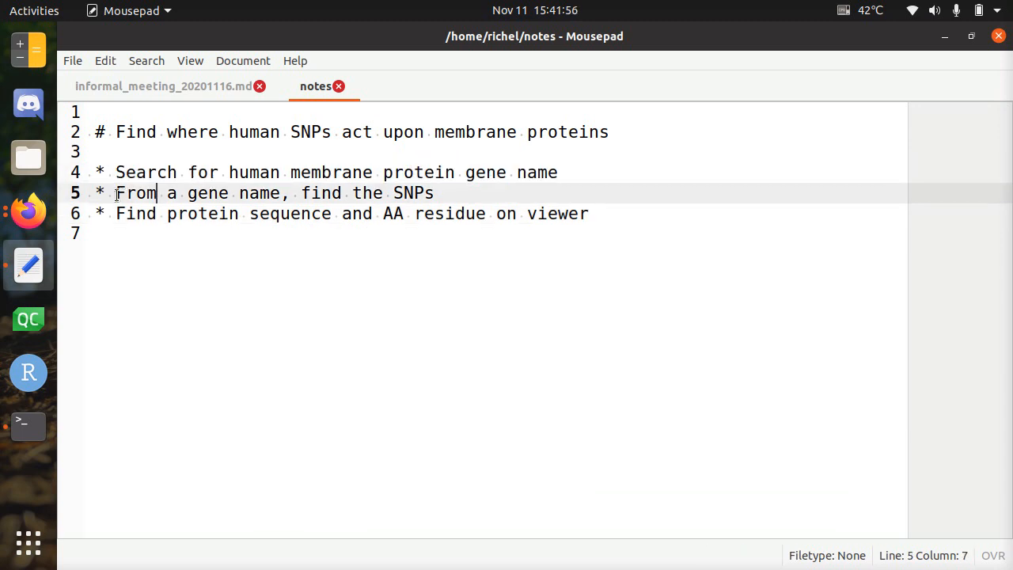
pyautogui.click(378, 193)
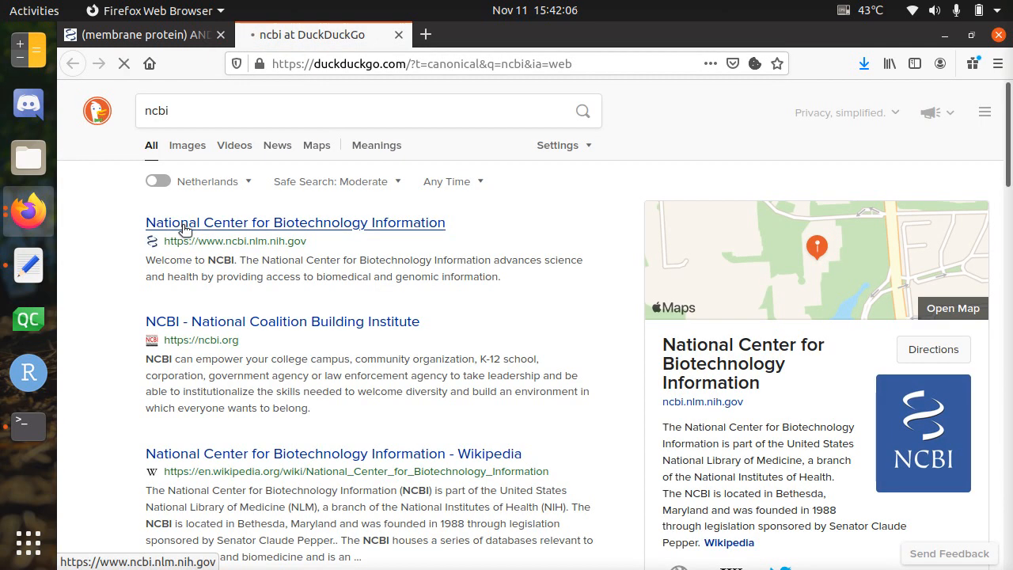
# Step: From the NCBI home page, search the SNP database for SELP
pyautogui.click(295, 222)
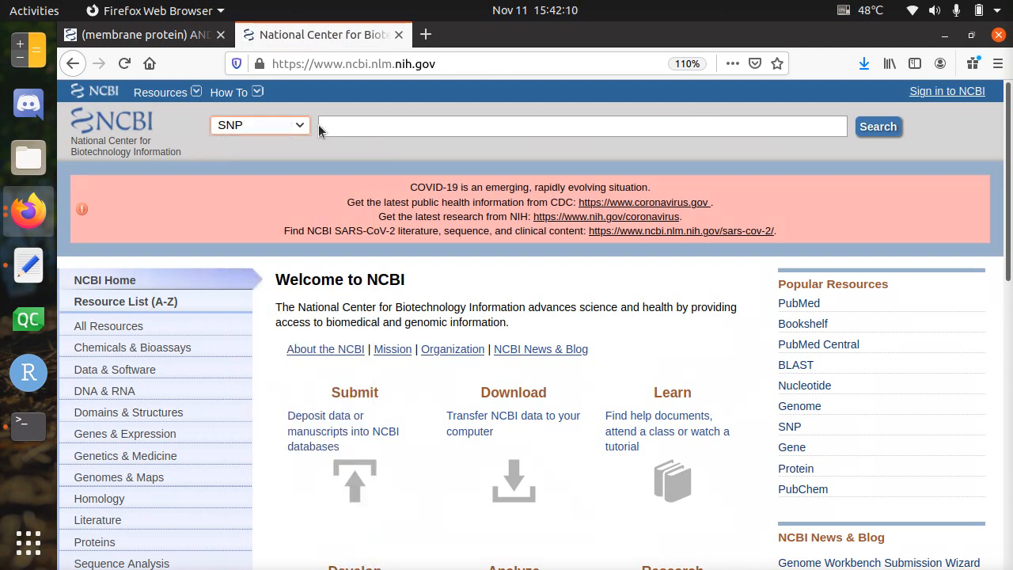
pyautogui.write('SELP')
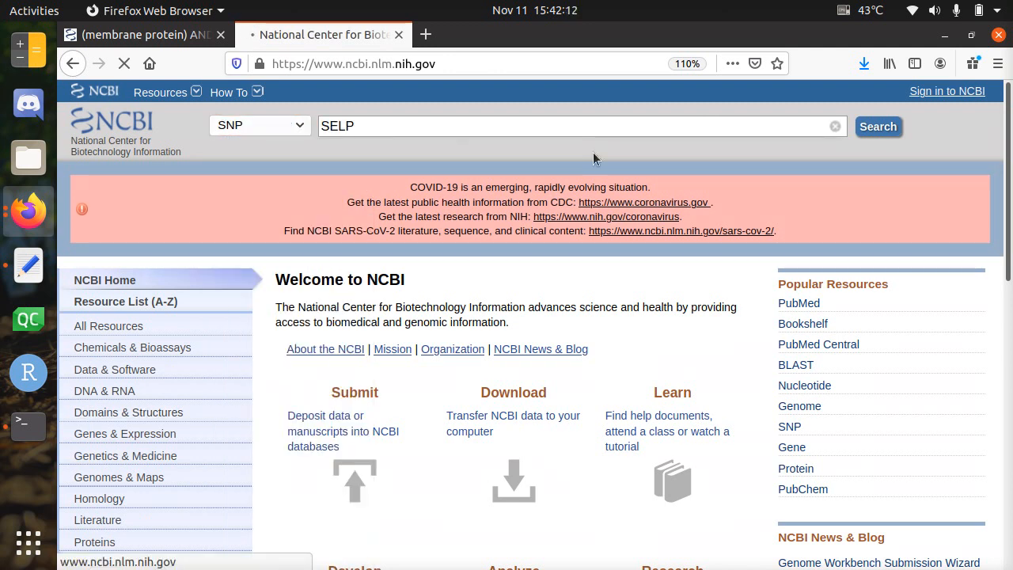
pyautogui.click(877, 126)
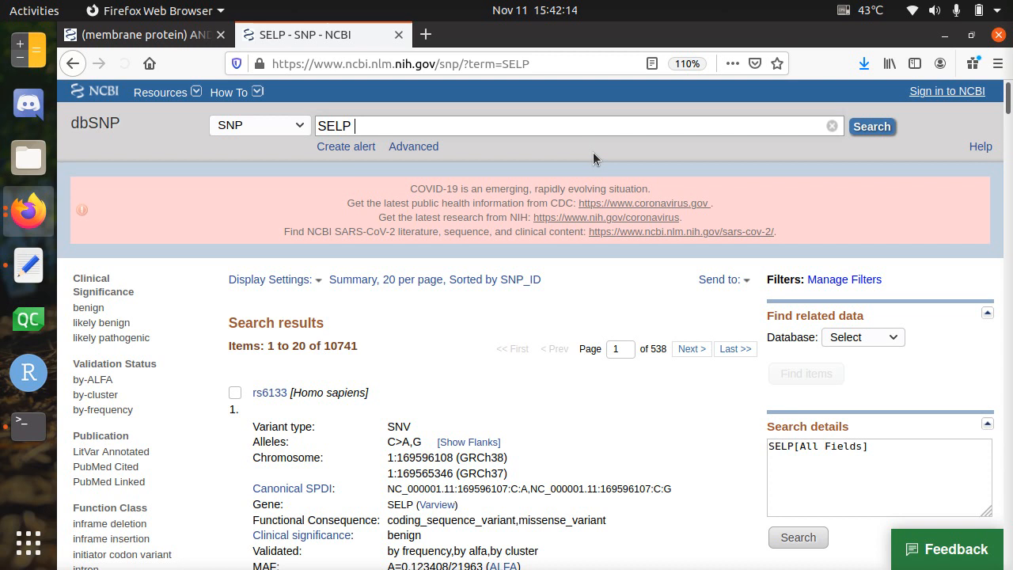
# Step: Scroll the 10,741 SELP variant results and open the rs6133 report
pyautogui.scroll(-3)
pyautogui.write('SELP')
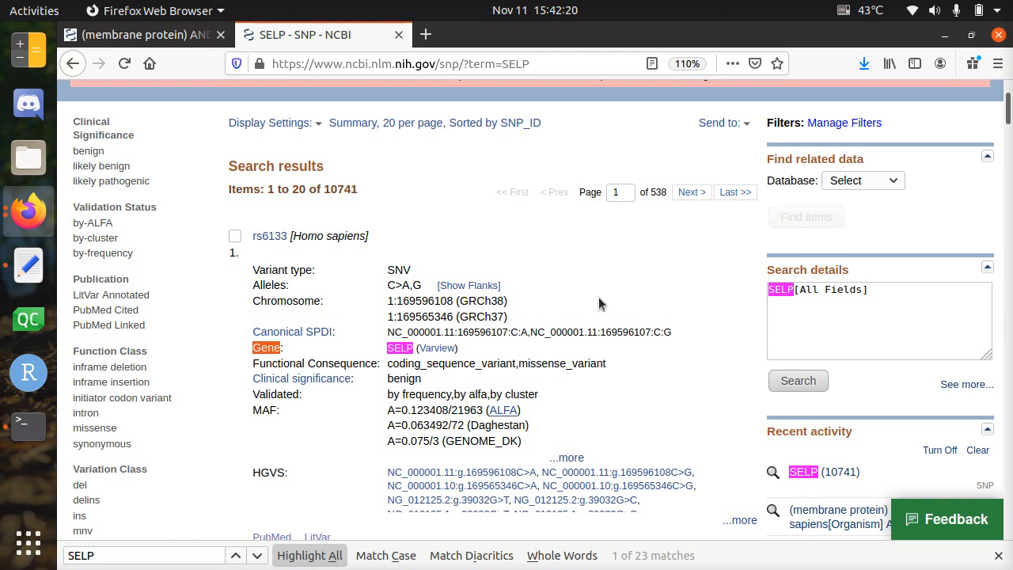
pyautogui.scroll(-3)
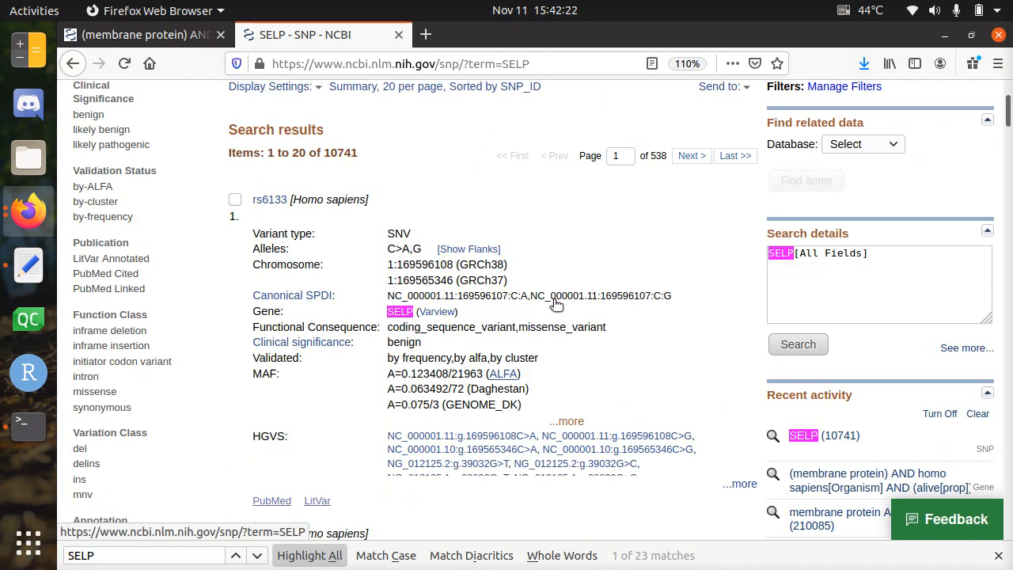
pyautogui.scroll(3)
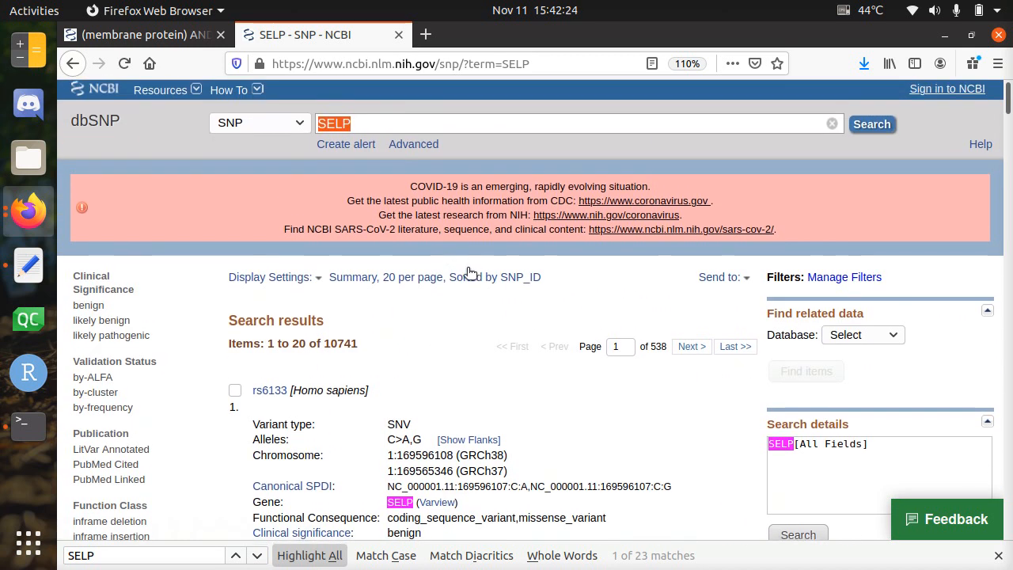
pyautogui.scroll(-3)
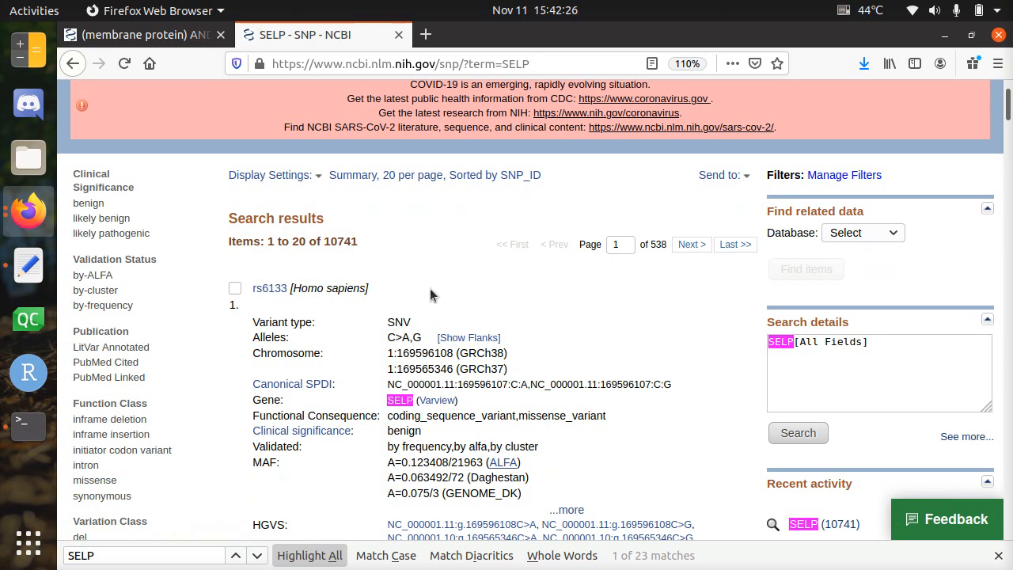
pyautogui.moveTo(269, 288)
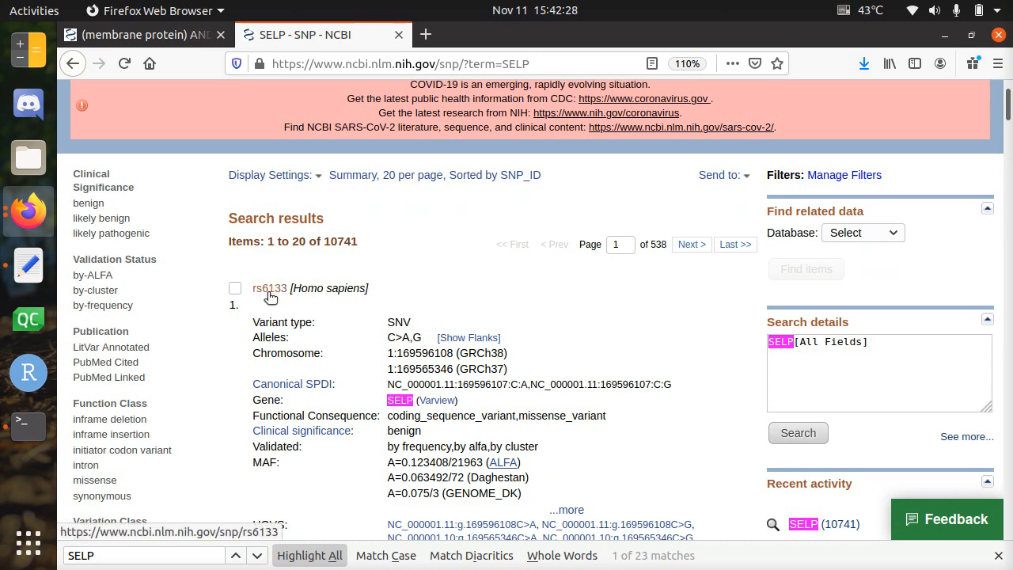
pyautogui.moveTo(281, 295)
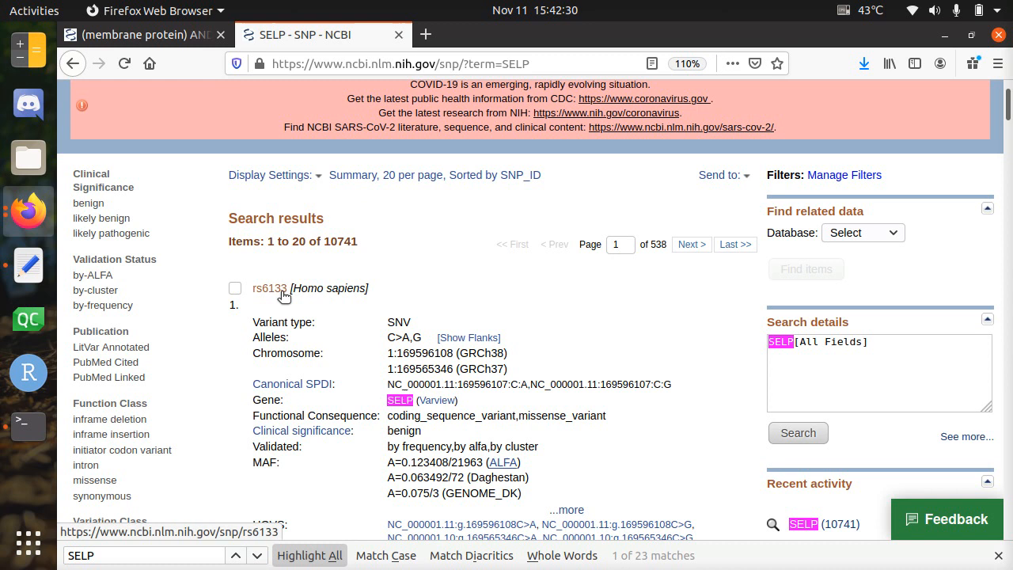
pyautogui.click(269, 287)
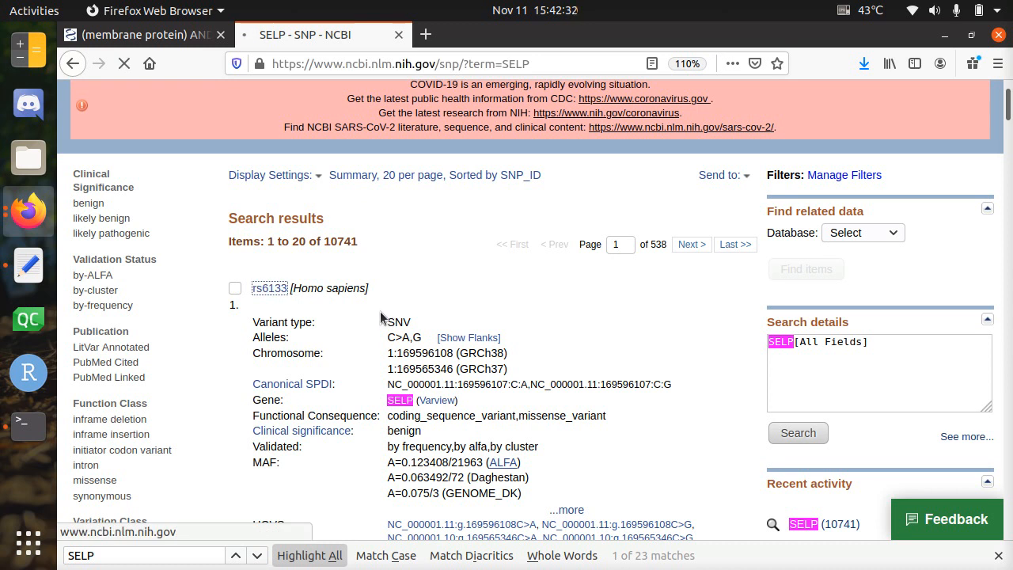
pyautogui.click(269, 287)
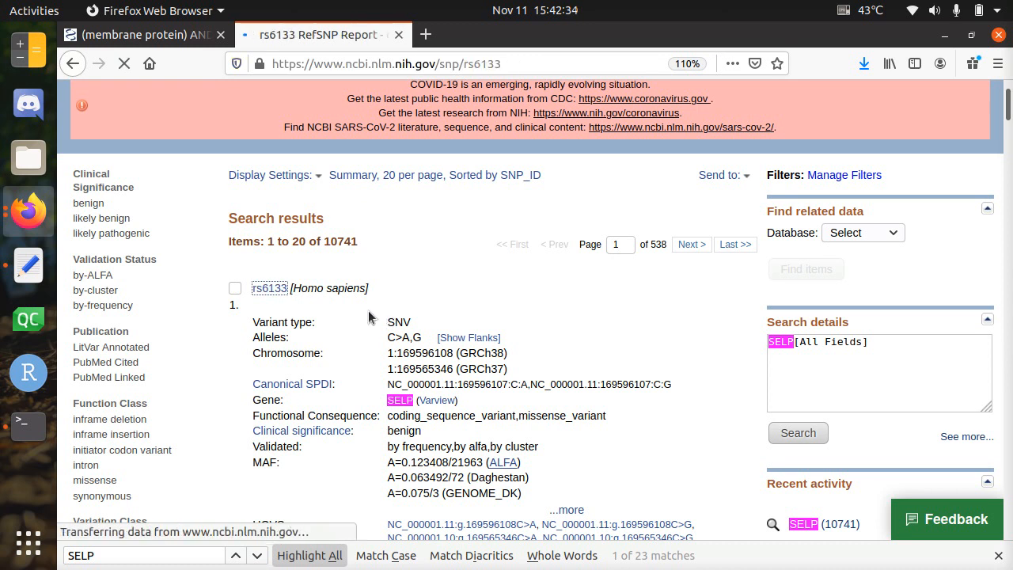
pyautogui.click(269, 287)
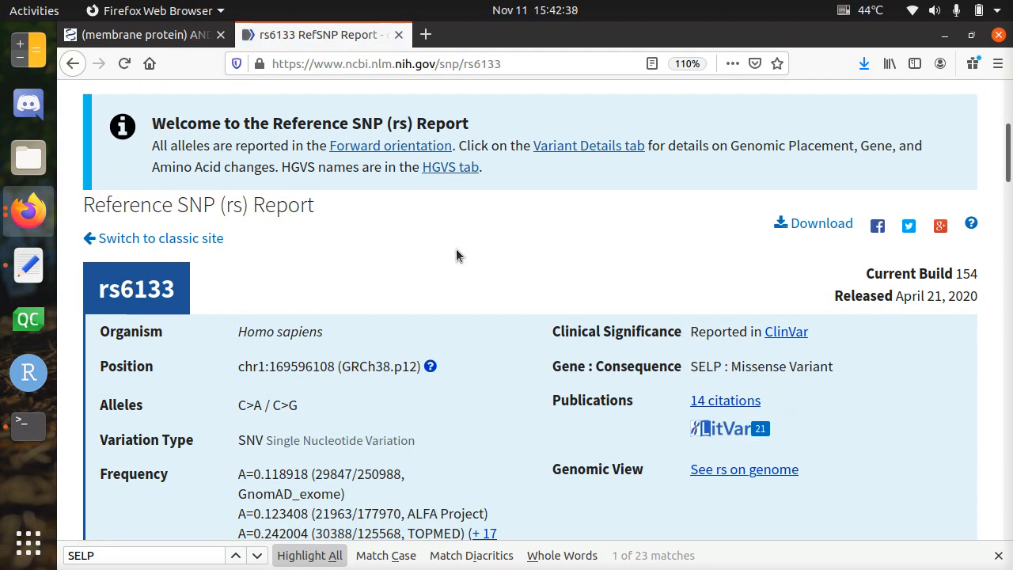
pyautogui.scroll(-3)
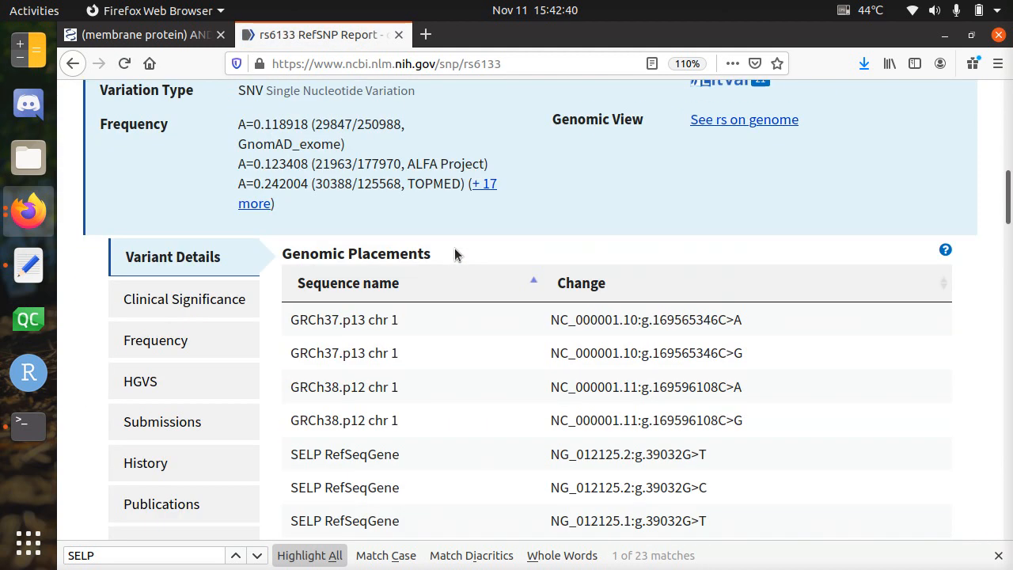
pyautogui.scroll(-3)
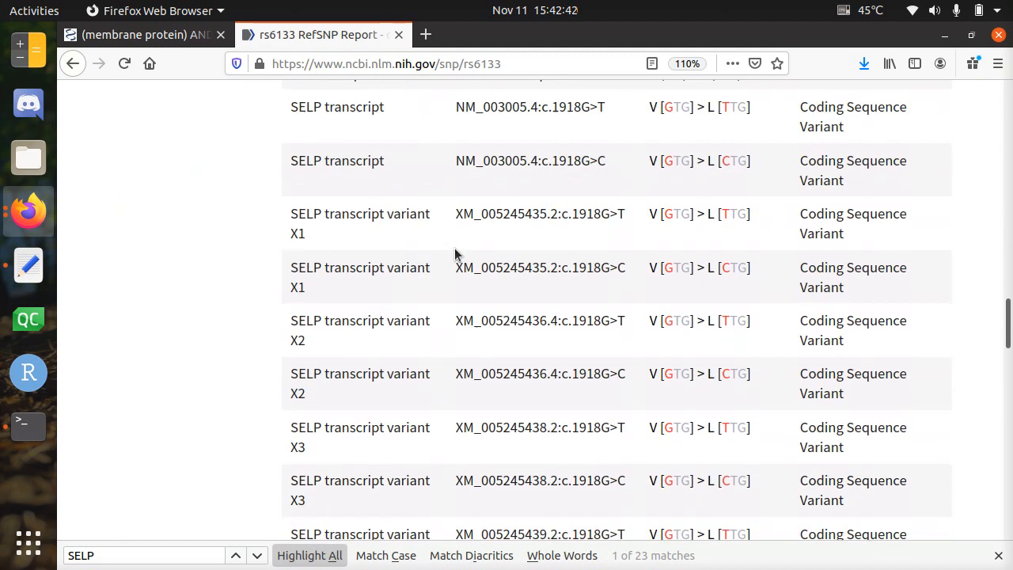
pyautogui.scroll(3)
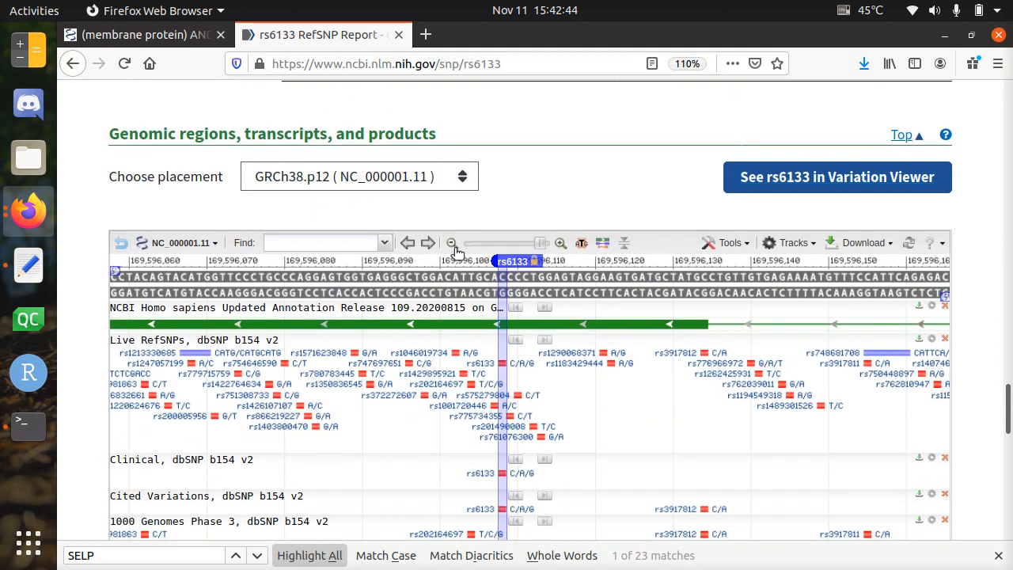
pyautogui.scroll(-3)
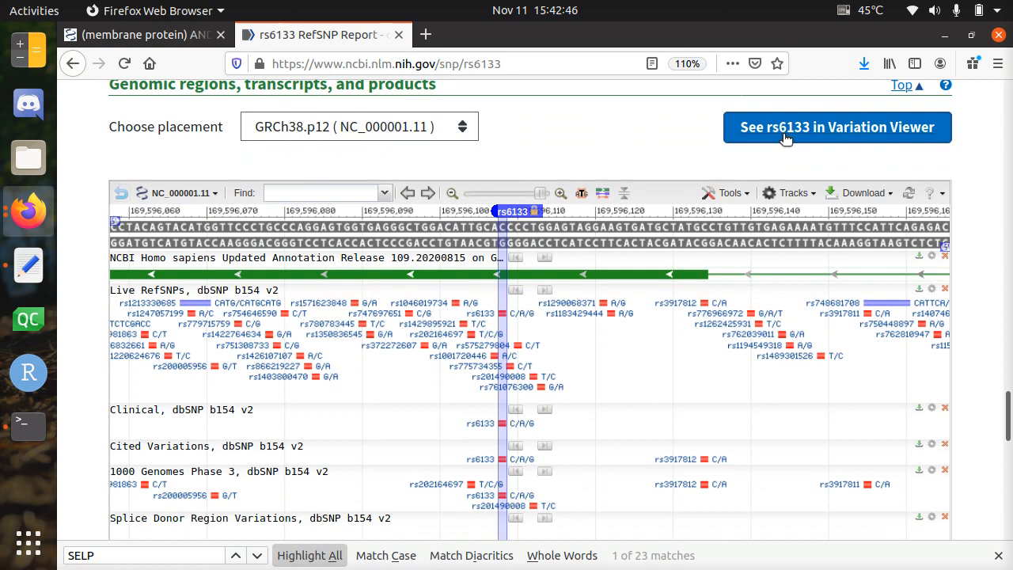
pyautogui.scroll(-3)
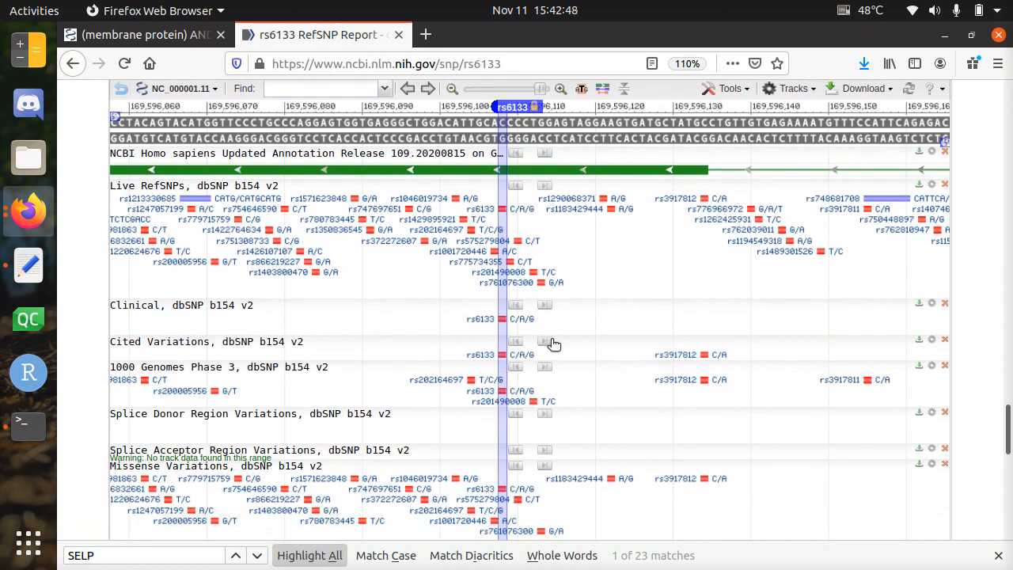
pyautogui.scroll(-3)
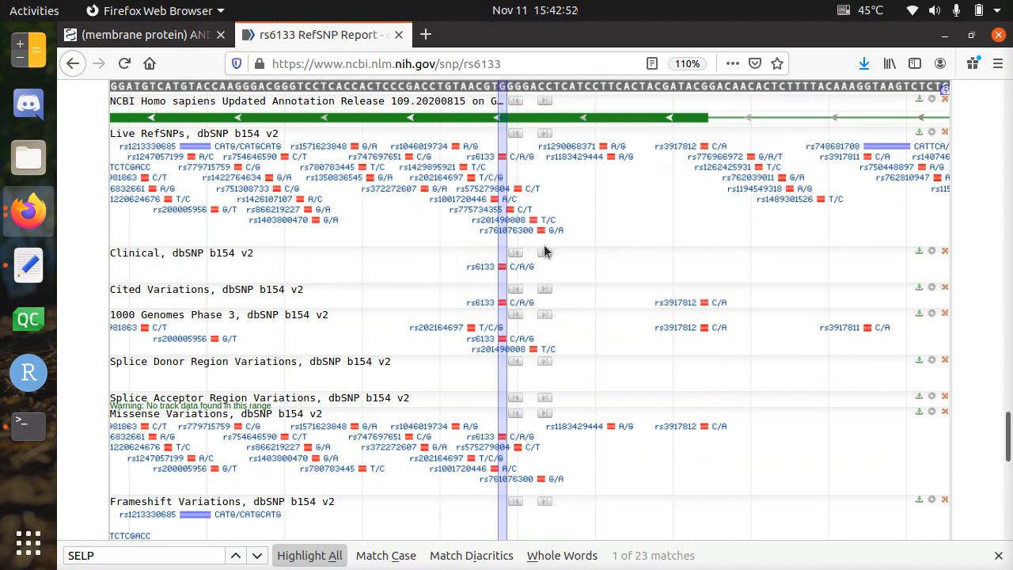
pyautogui.scroll(3)
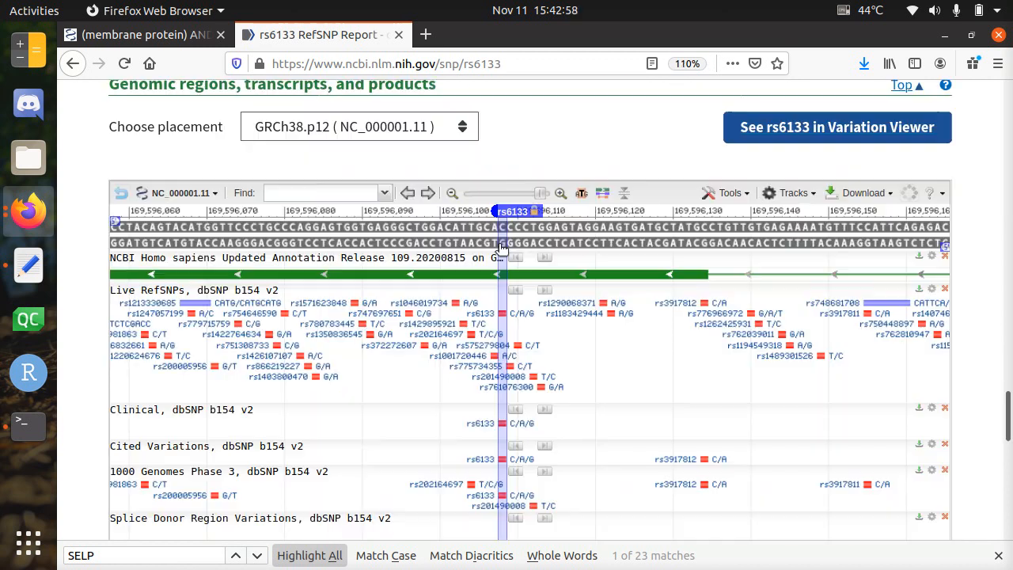
pyautogui.moveTo(505, 234)
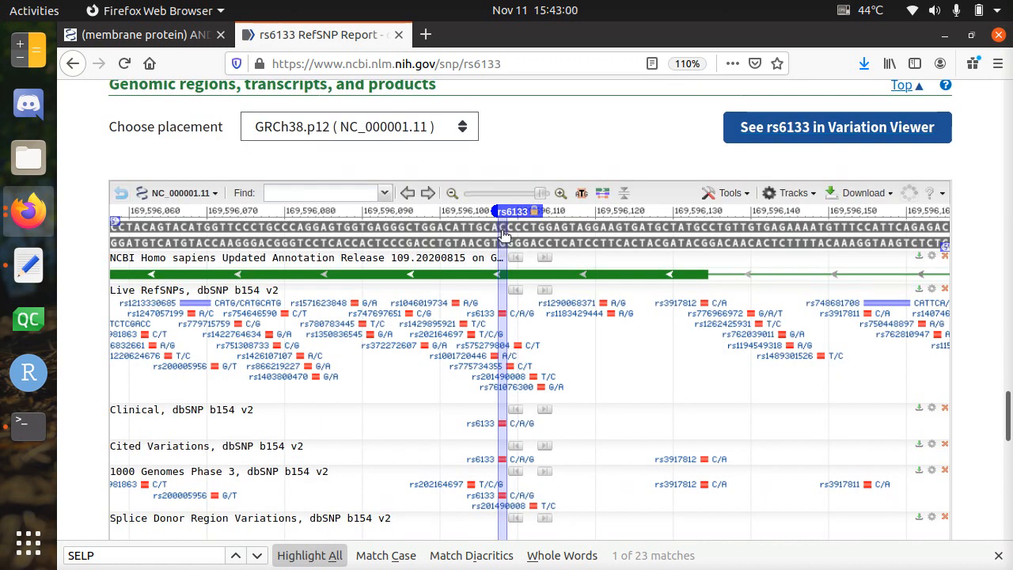
# Step: Zoom in twice on the rs6133 position in the graphical sequence viewer
pyautogui.click(560, 192)
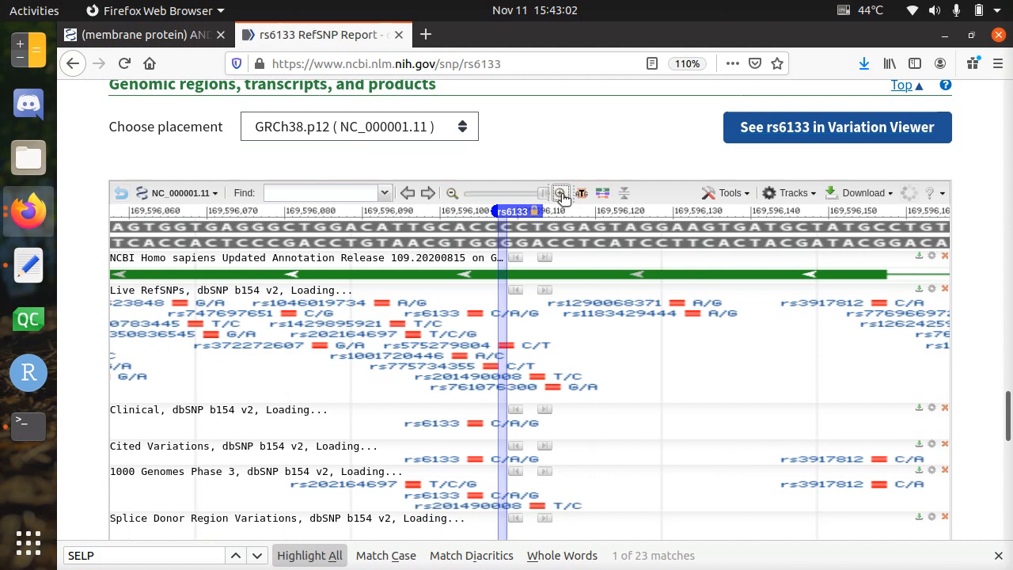
pyautogui.click(560, 192)
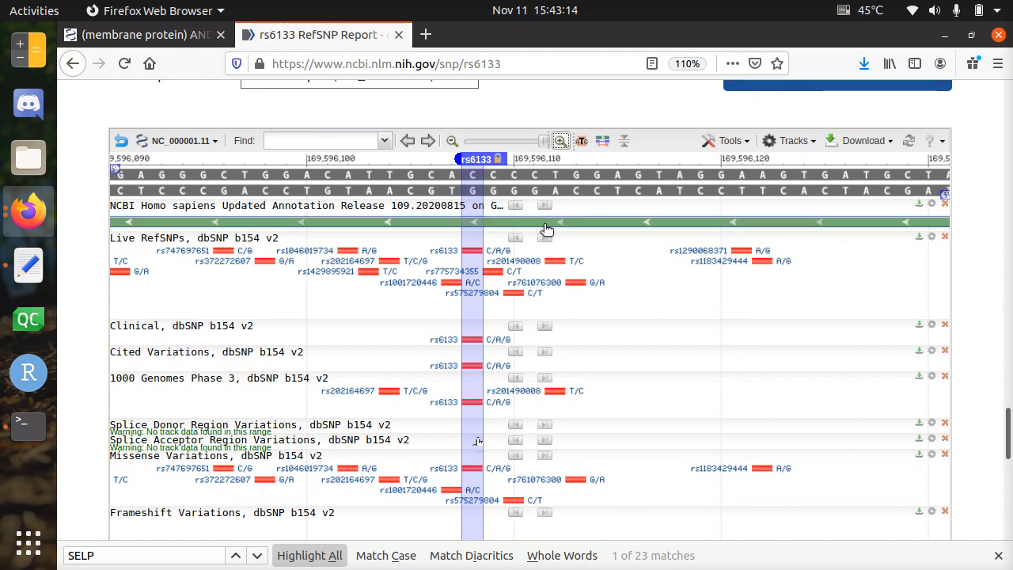
pyautogui.moveTo(499, 227)
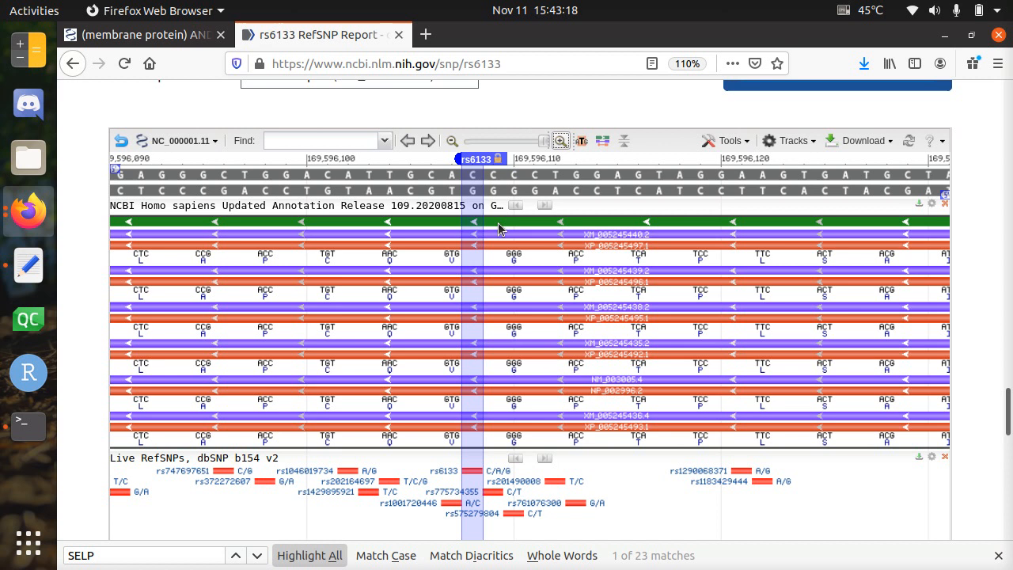
# Step: Scroll down to the XP_005245493.1 P-selectin isoform X1 track at rs6133
pyautogui.scroll(-3)
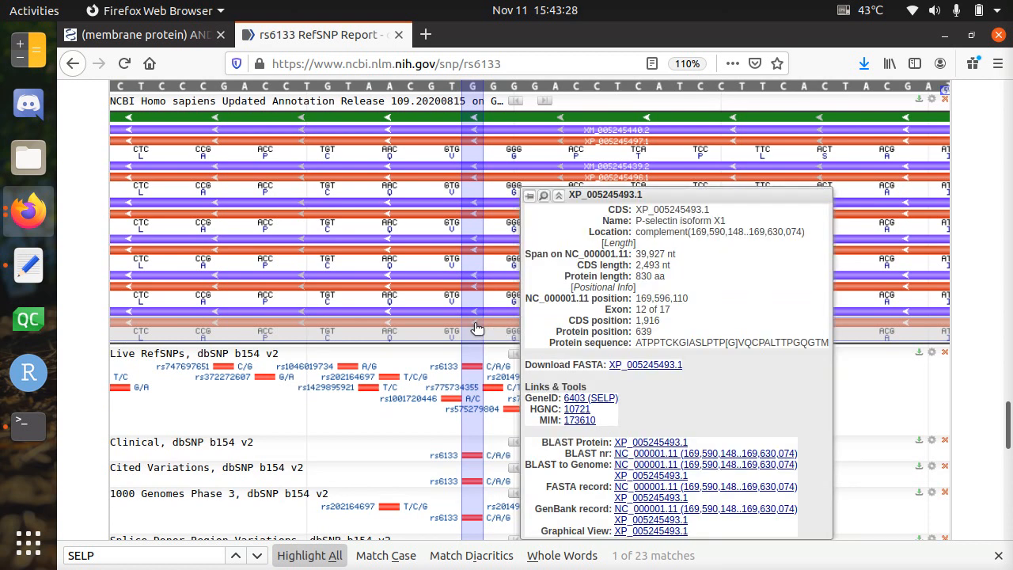
pyautogui.moveTo(605, 303)
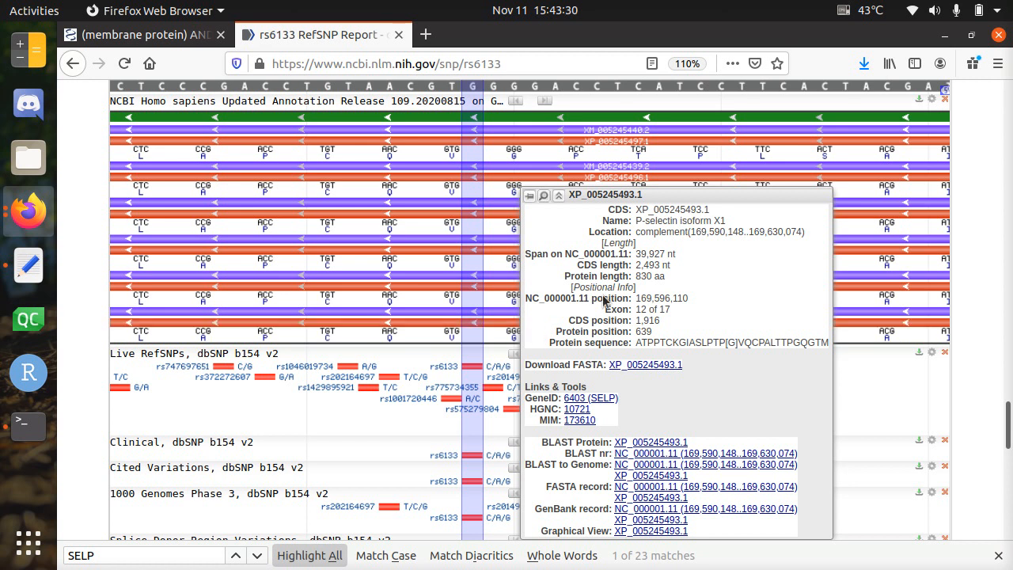
pyautogui.moveTo(704, 232)
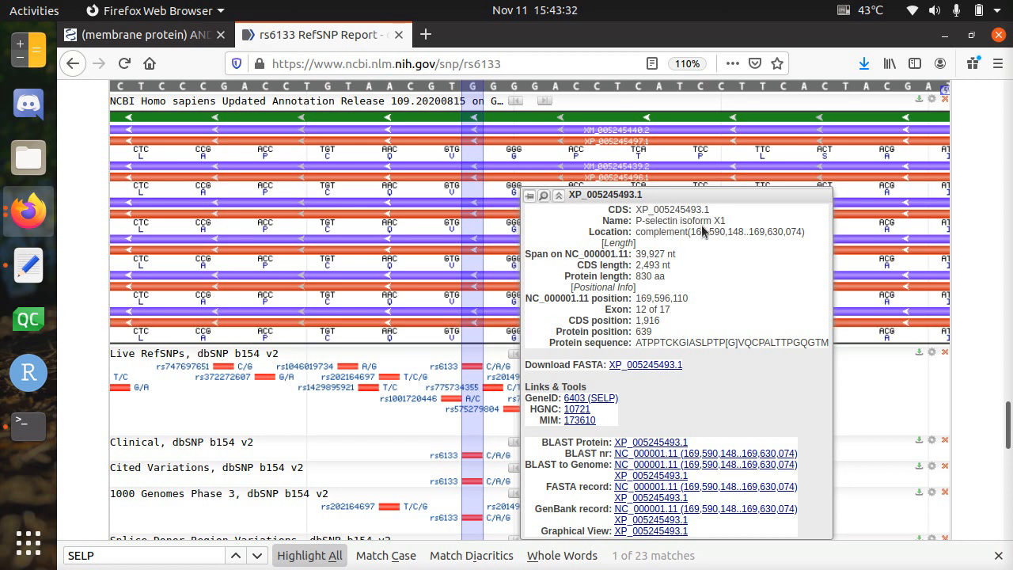
pyautogui.moveTo(613, 329)
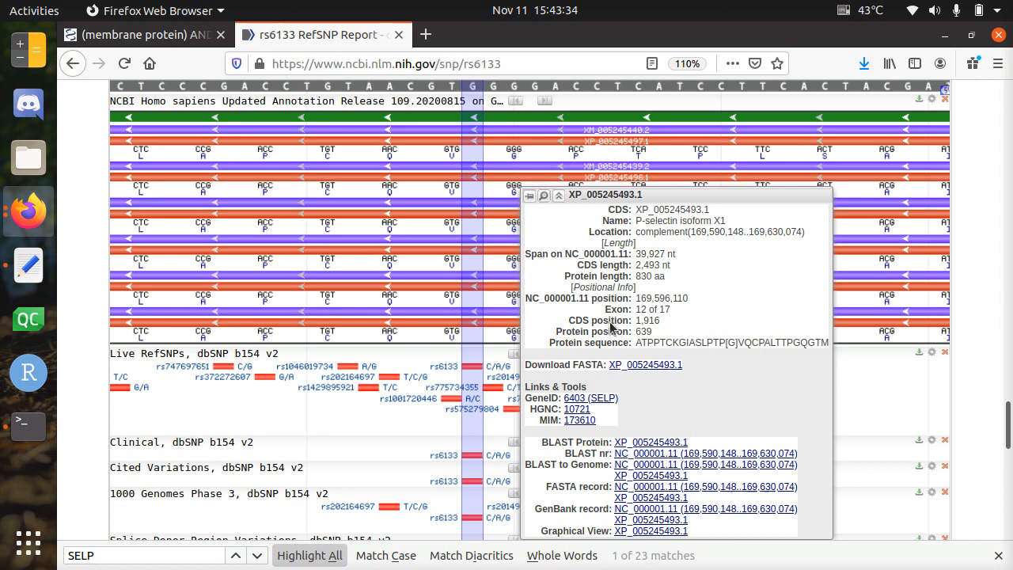
pyautogui.moveTo(647, 342)
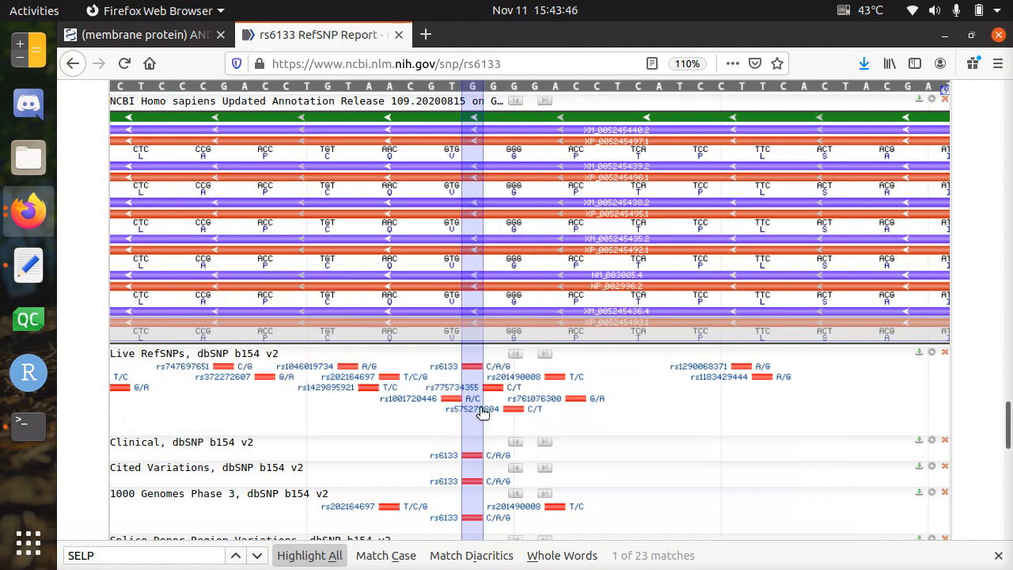
pyautogui.moveTo(863, 63)
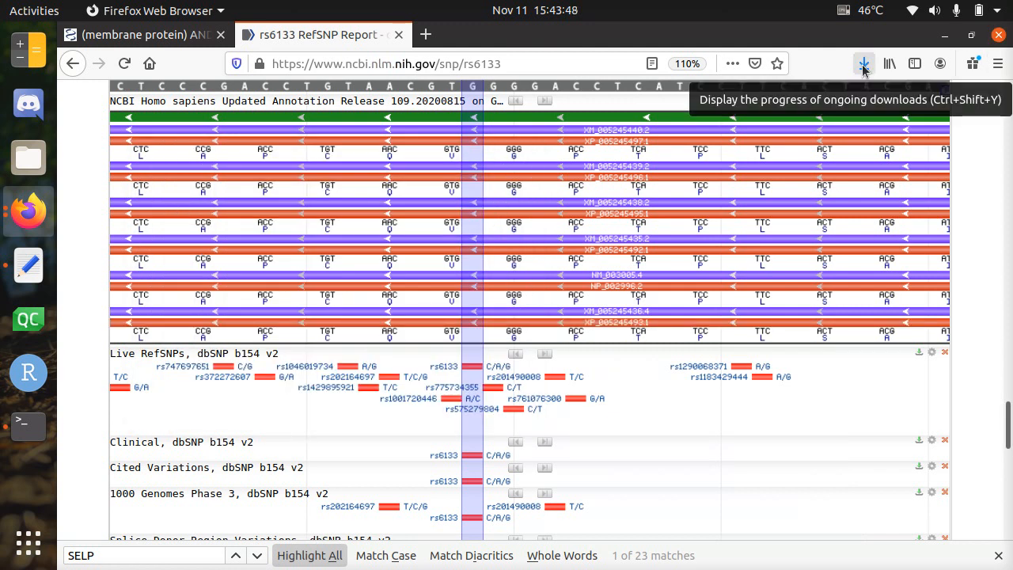
pyautogui.moveTo(537, 116)
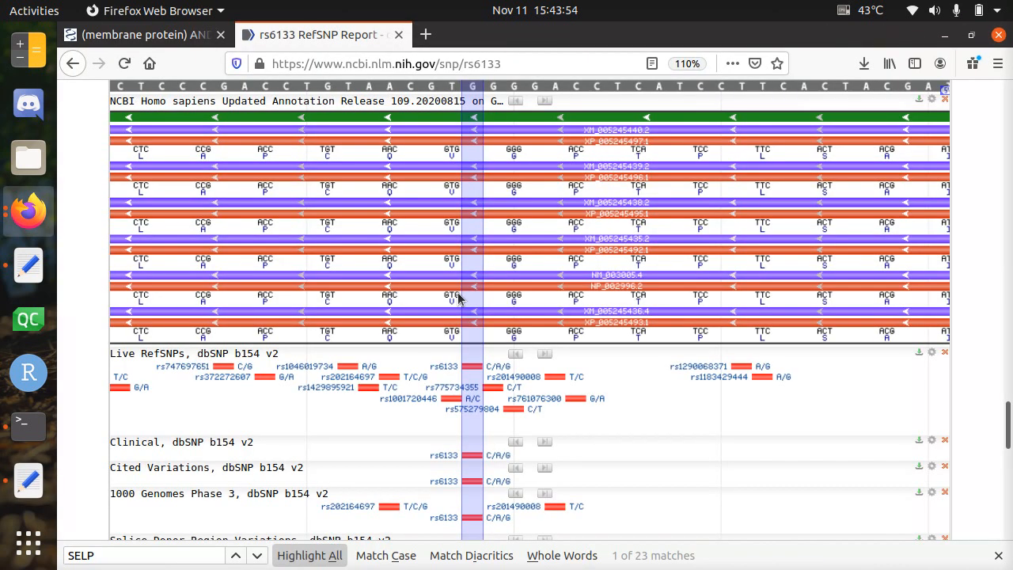
# Step: Open the downloaded XP_005245493.1.fa file and search it for the TPG motif
pyautogui.click(471, 327)
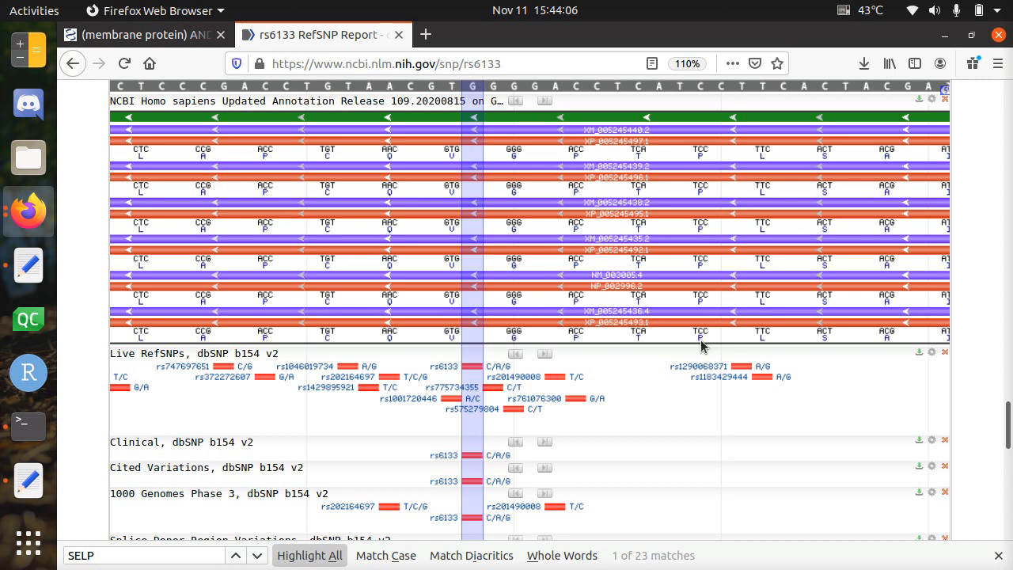
pyautogui.moveTo(779, 338)
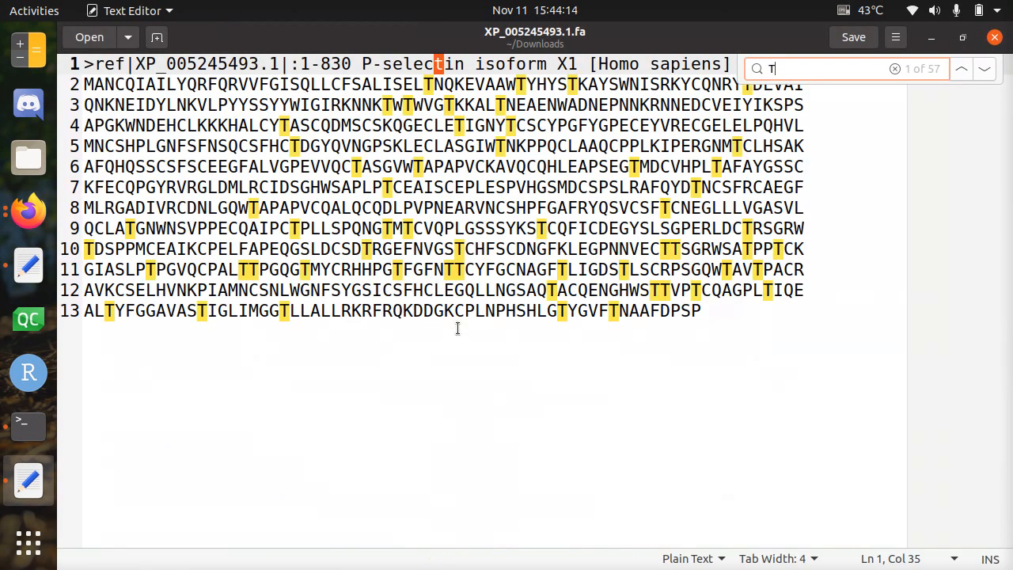
pyautogui.write('PVG')
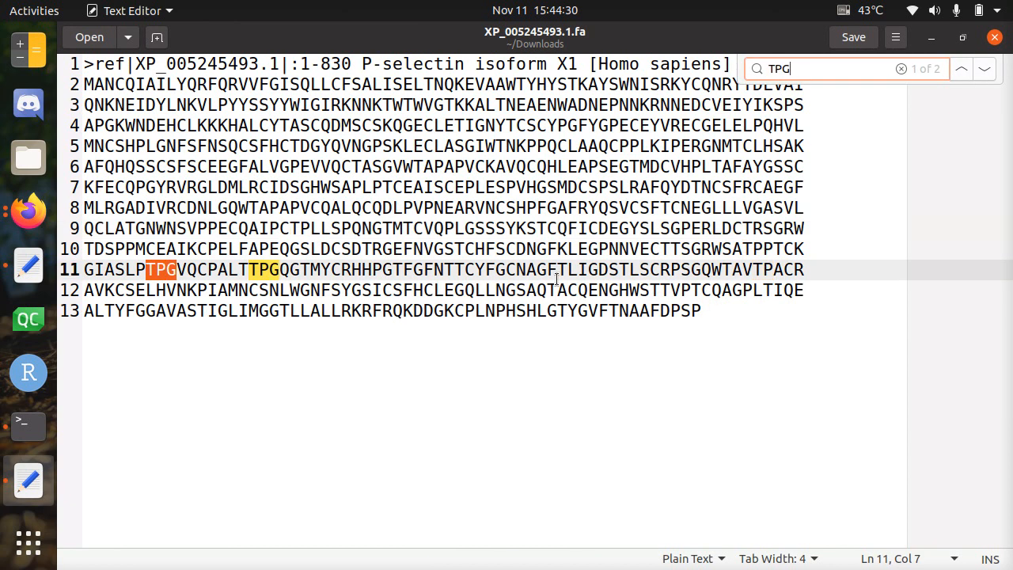
pyautogui.write('V')
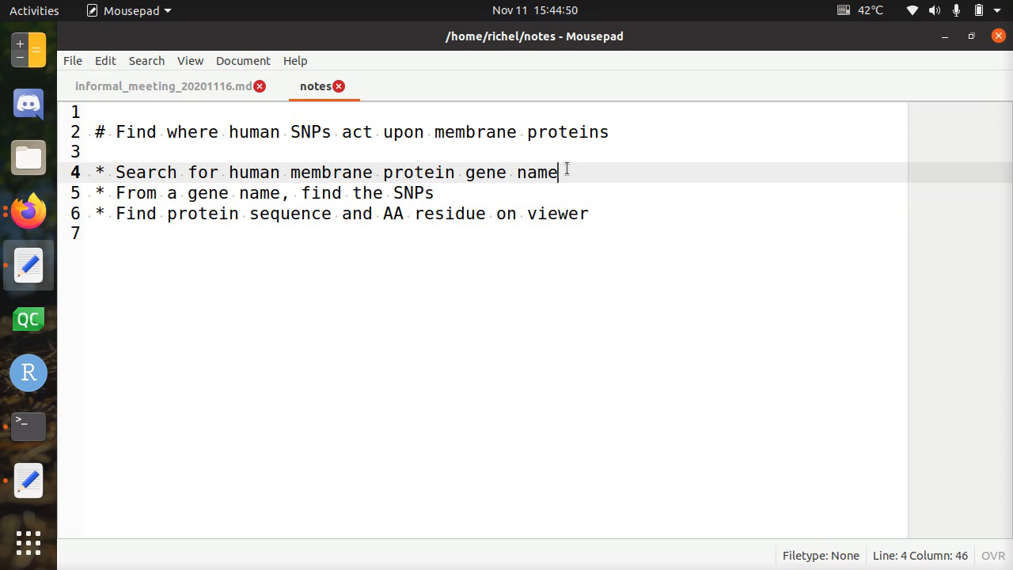
# Step: Double-click the last bullet line of the notes to edit it
pyautogui.doubleClick(413, 193)
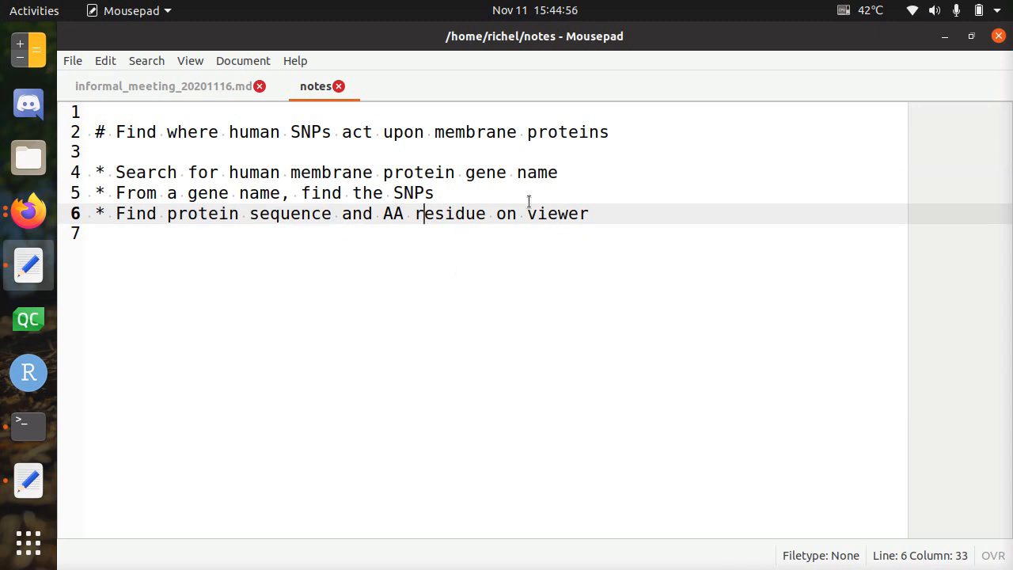
pyautogui.moveTo(682, 209)
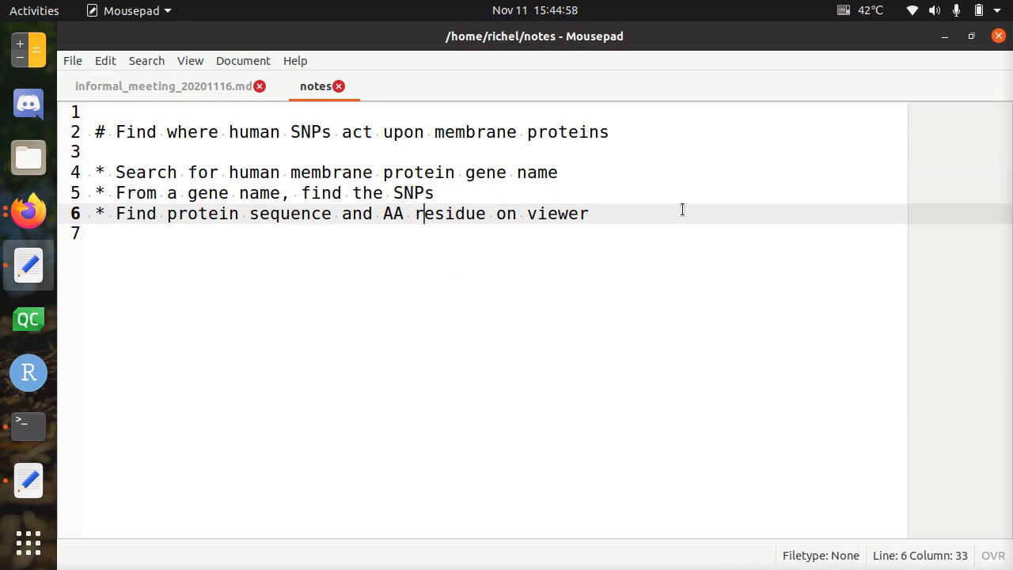